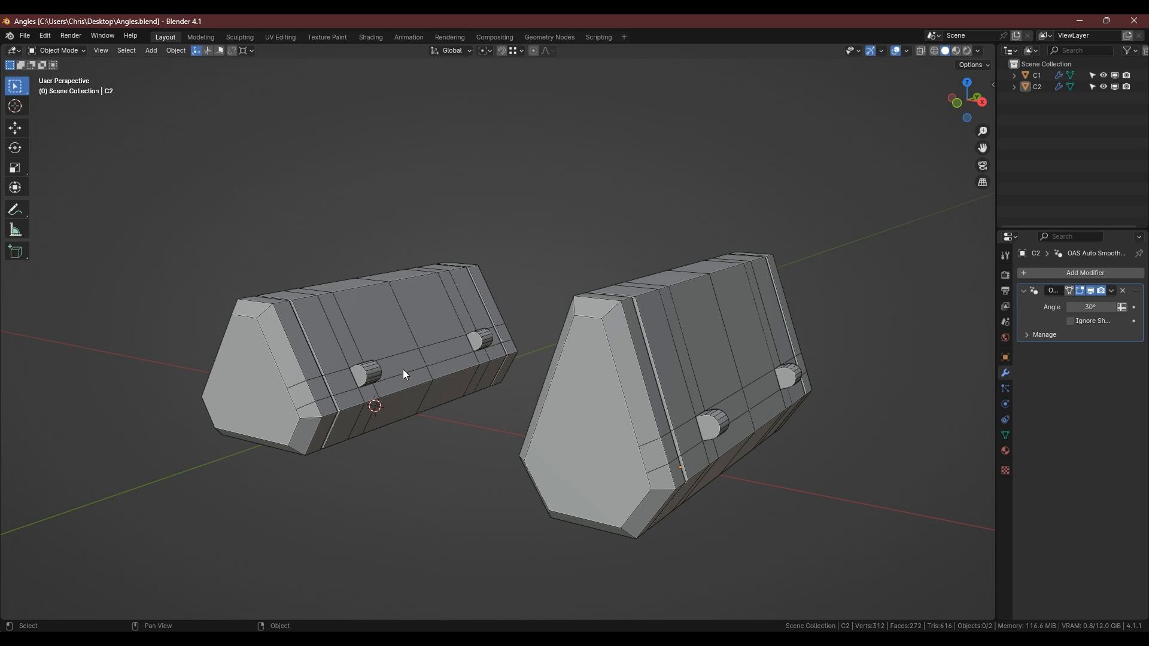
pyautogui.moveTo(382, 367)
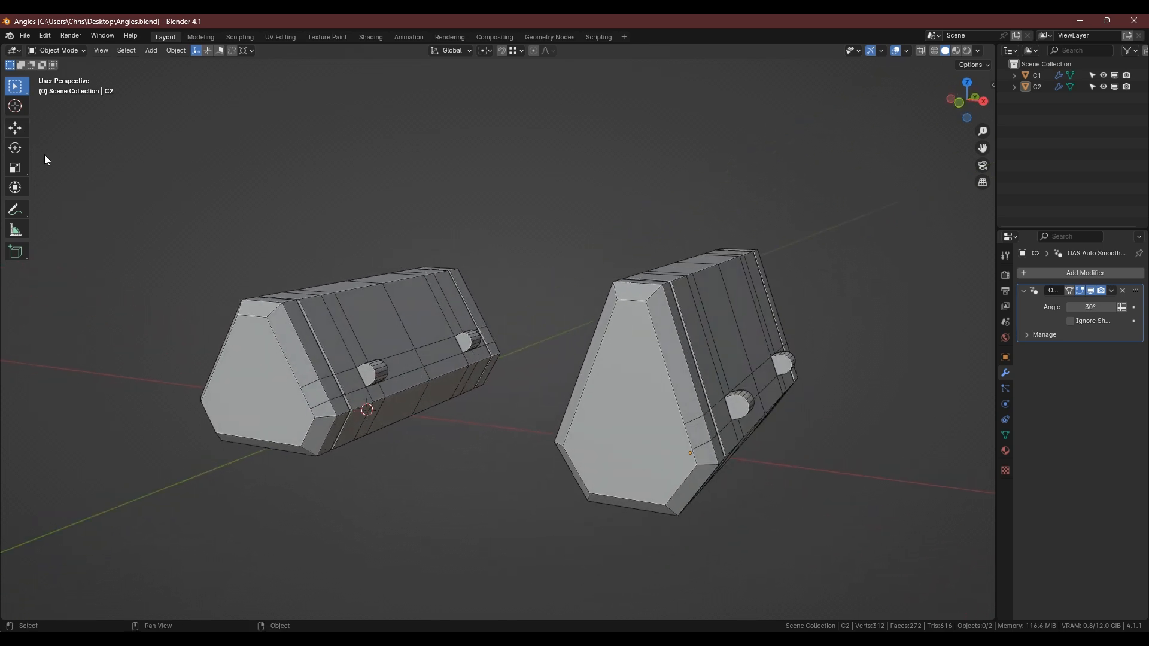
pyautogui.moveTo(67, 269)
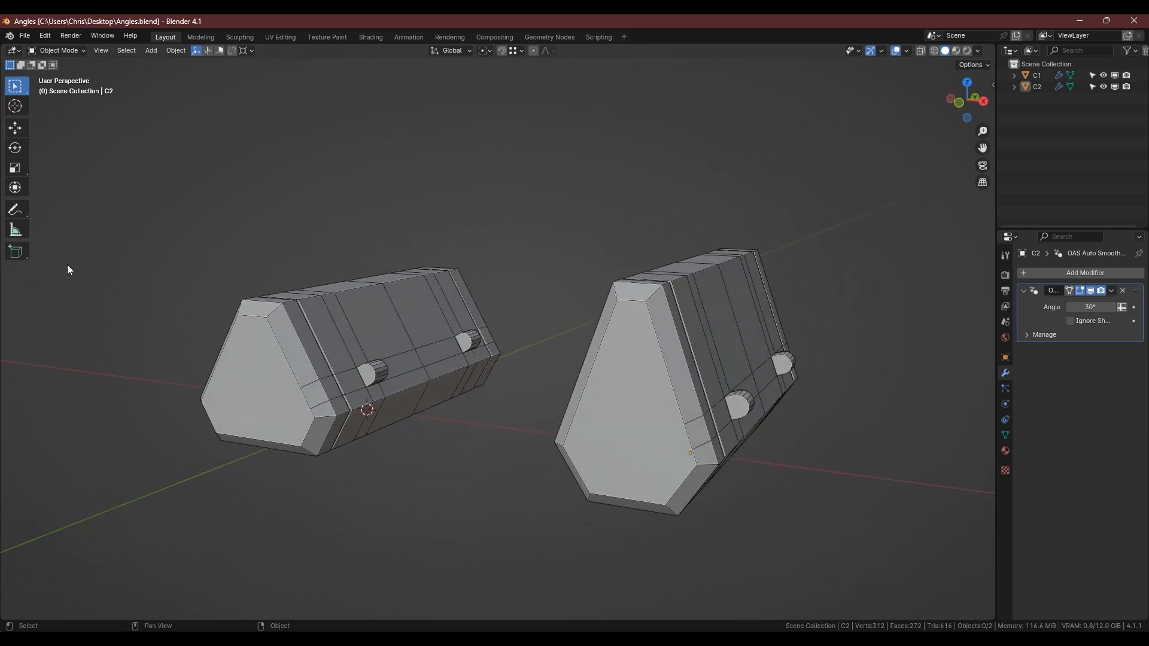
# Isolate C1 in Local View and face its triangular end in front orthographic.
pyautogui.click(14, 209)
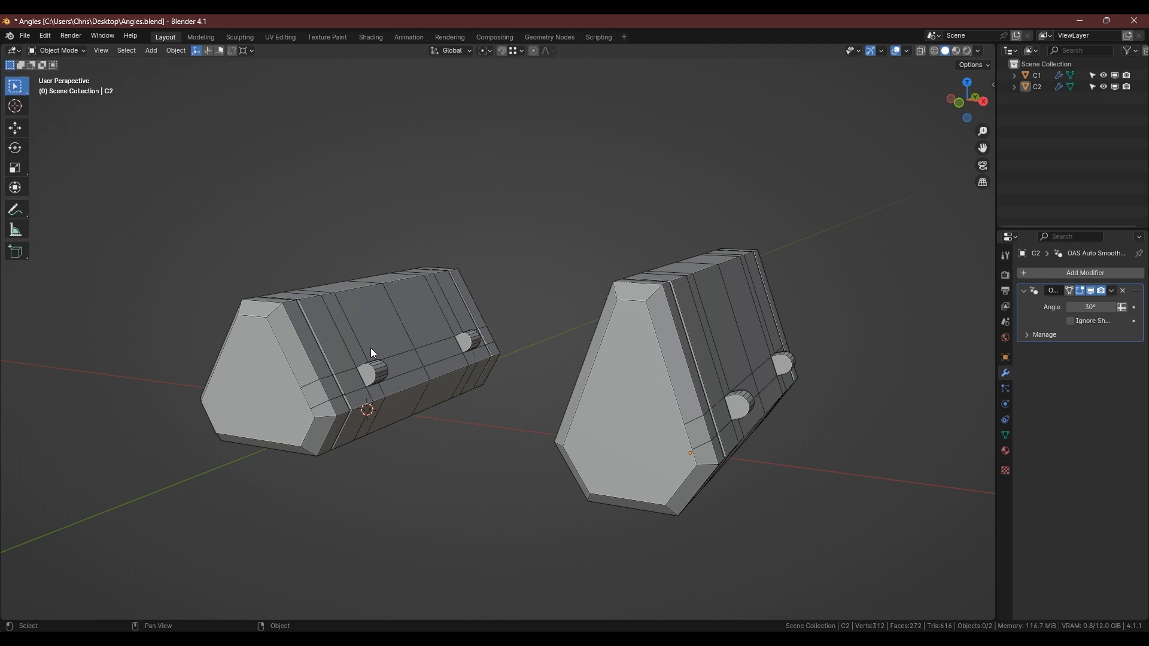
pyautogui.moveTo(553, 370)
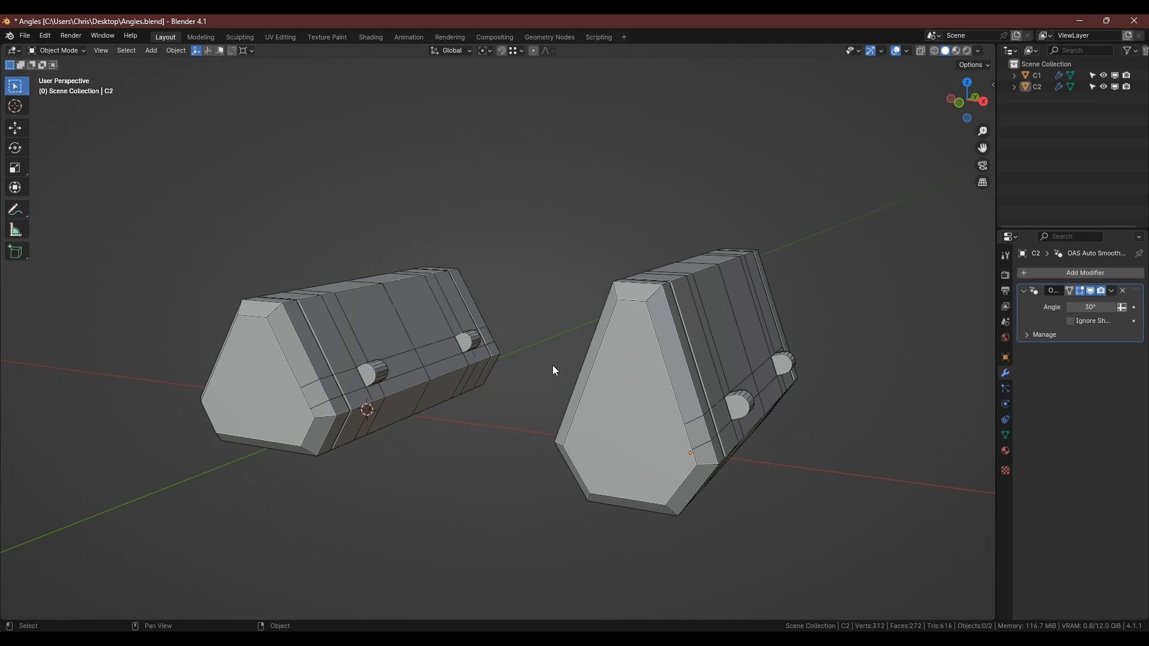
pyautogui.click(685, 390)
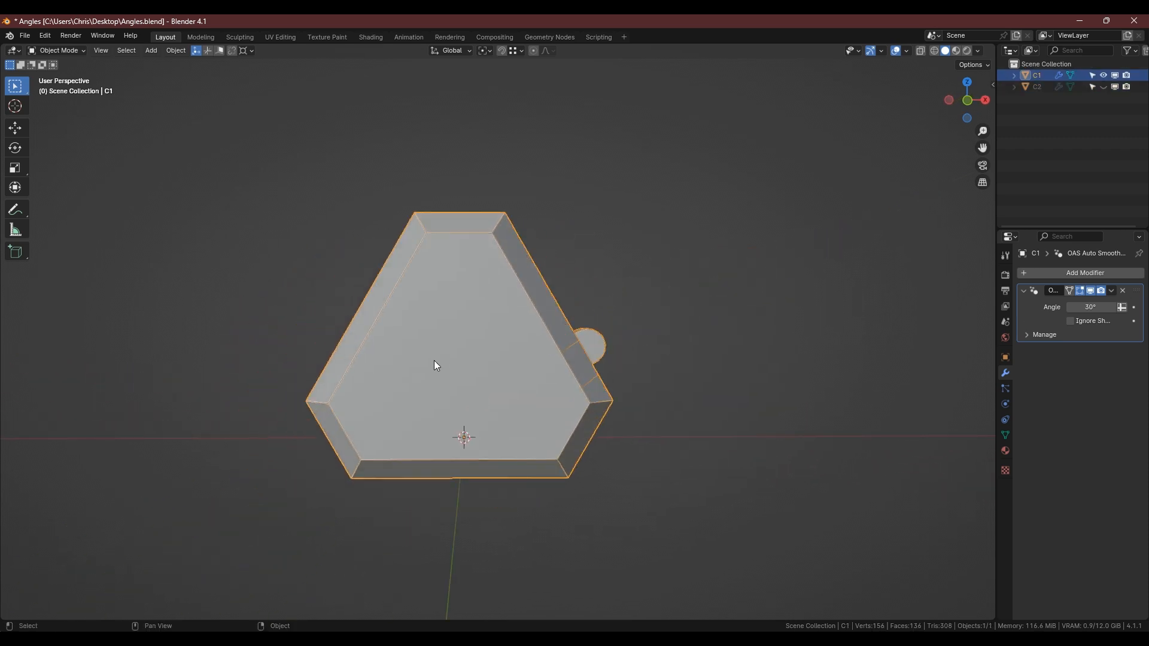
pyautogui.moveTo(504, 326)
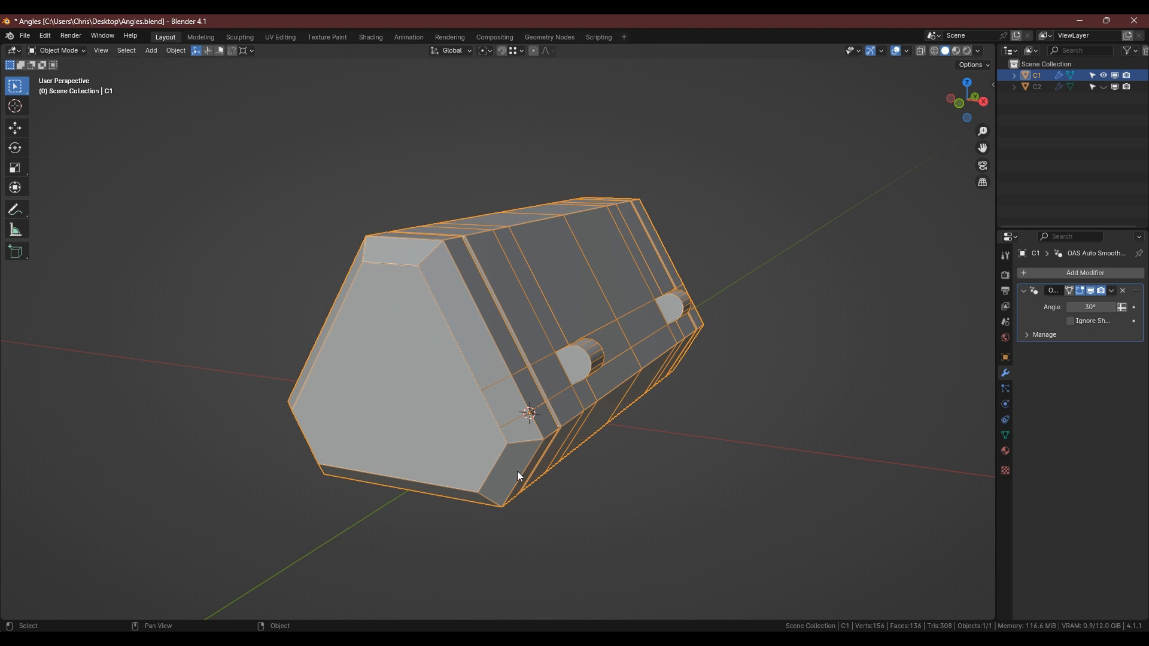
pyautogui.moveTo(500, 263)
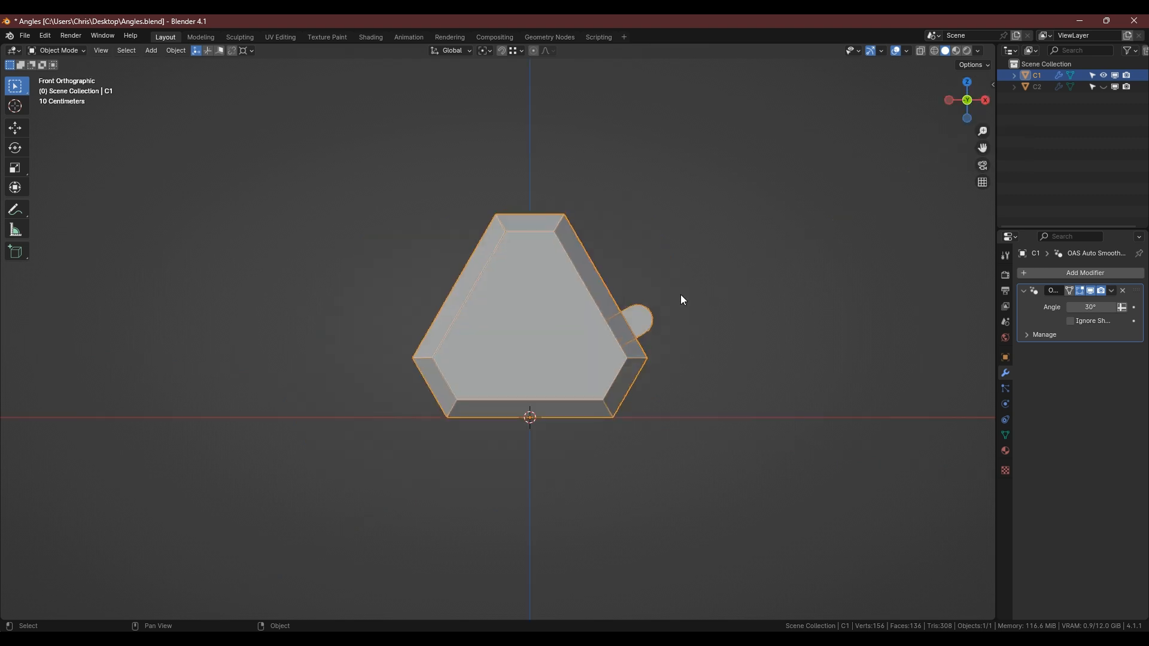
pyautogui.moveTo(515, 241)
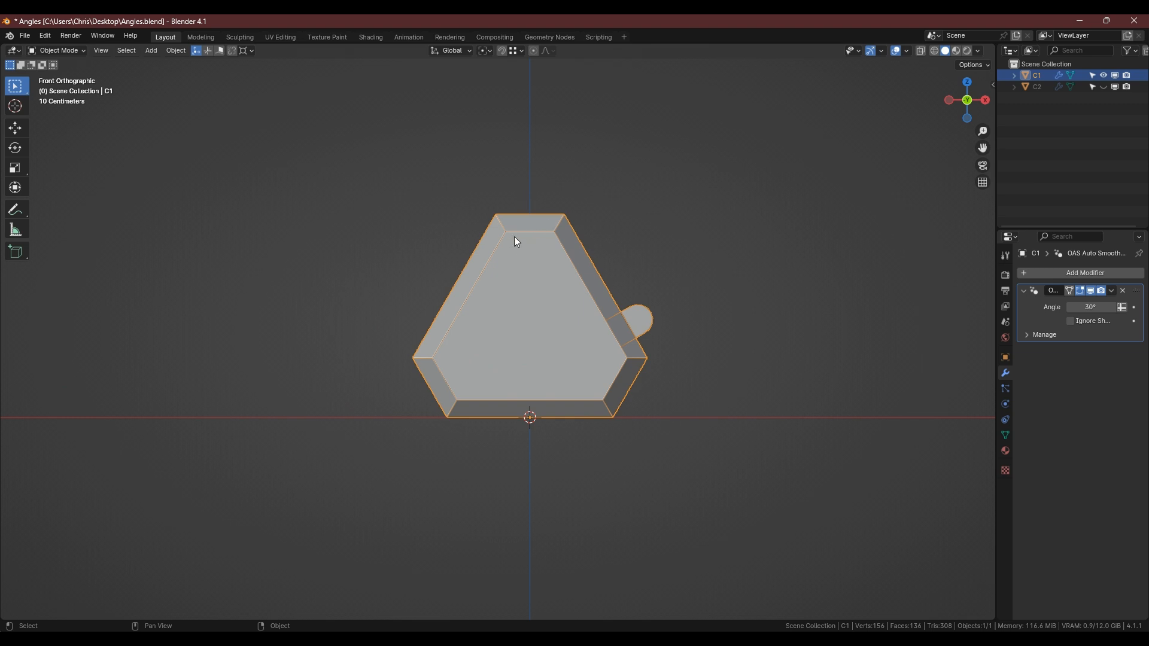
pyautogui.moveTo(764, 443)
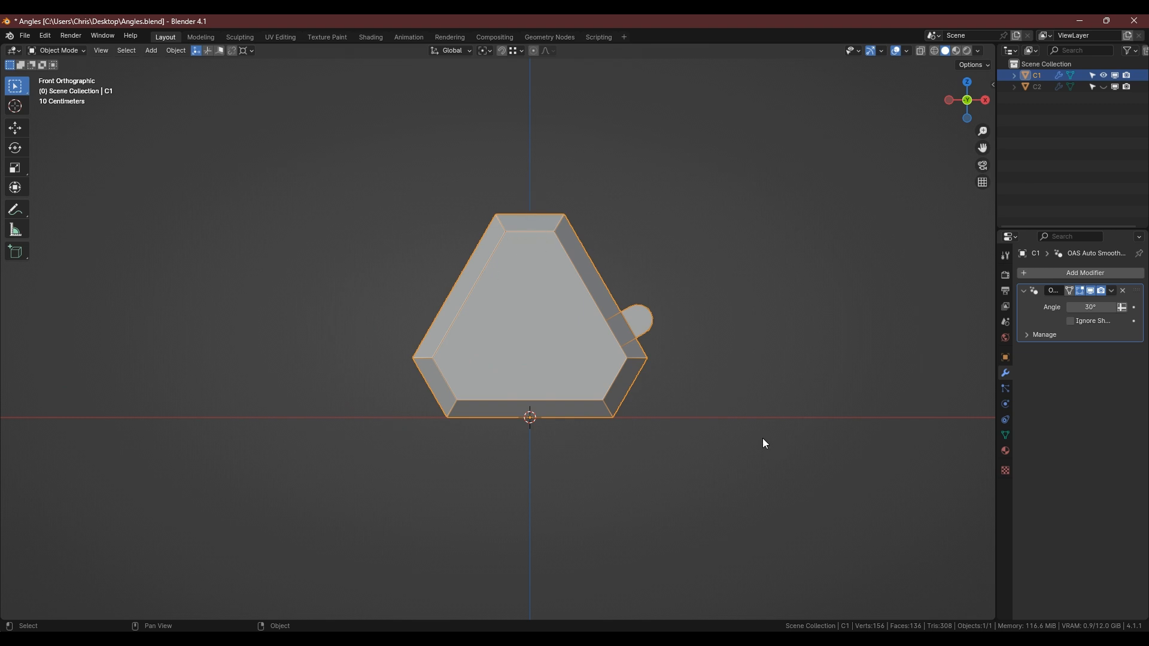
pyautogui.moveTo(587, 373)
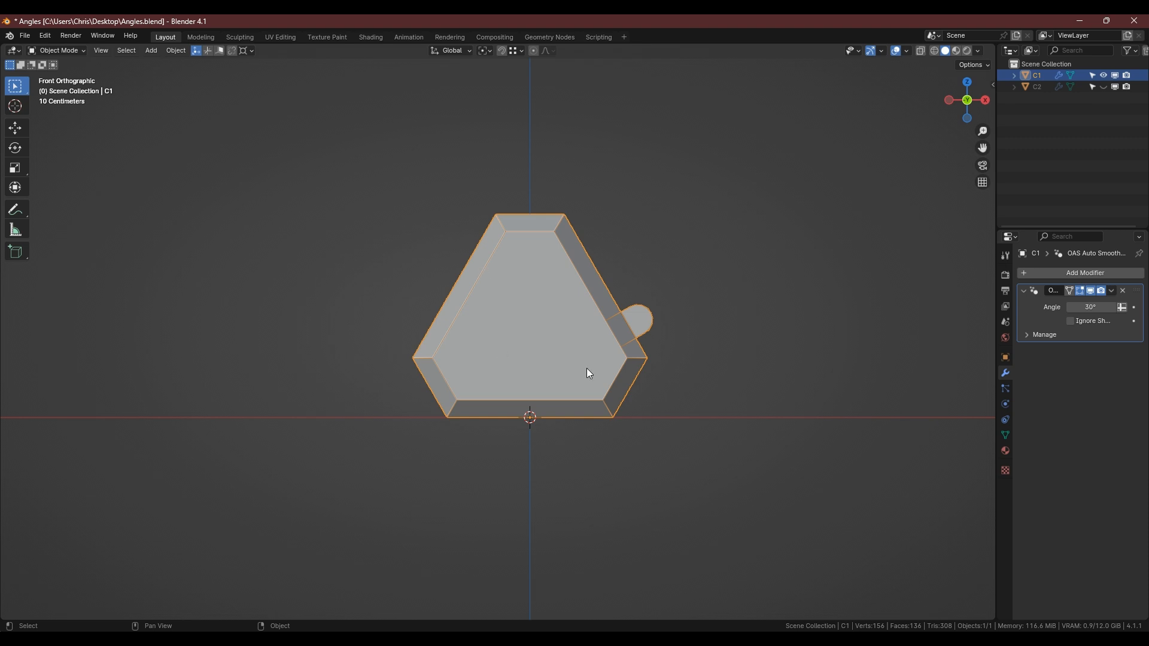
pyautogui.moveTo(515, 211)
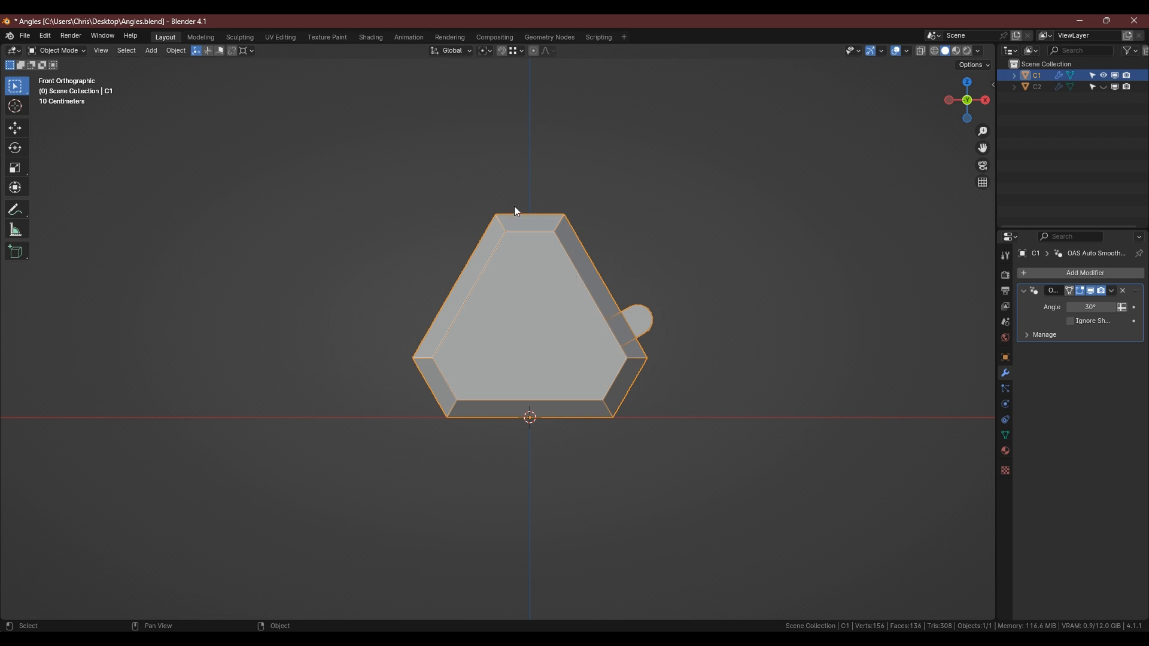
pyautogui.moveTo(647, 337)
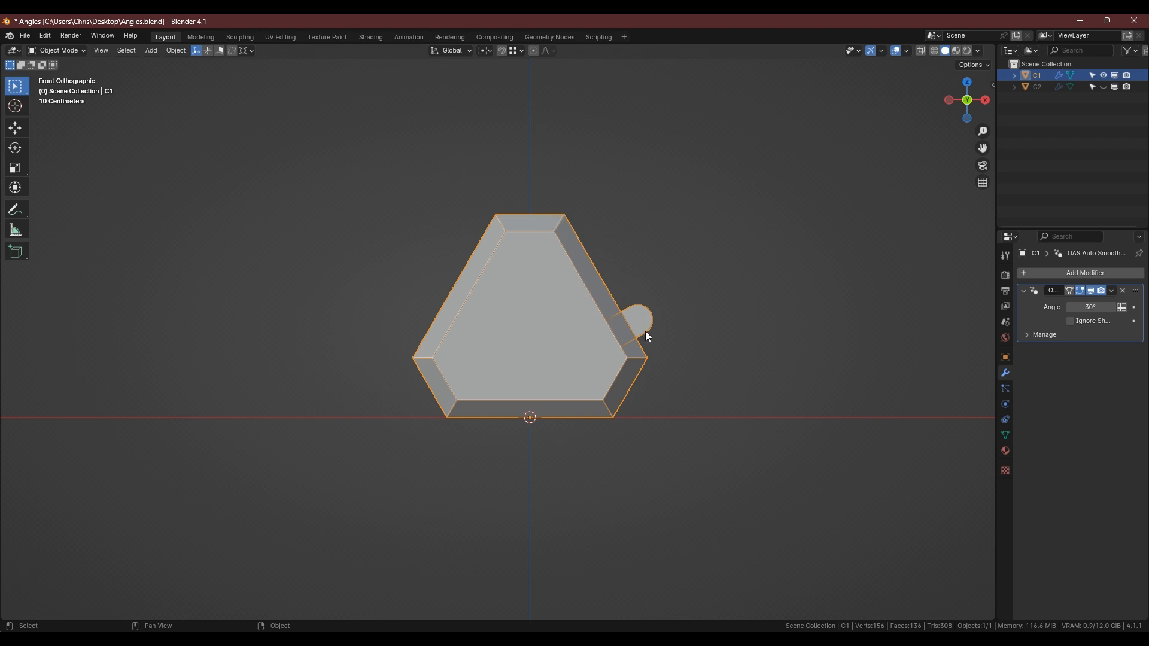
pyautogui.moveTo(577, 430)
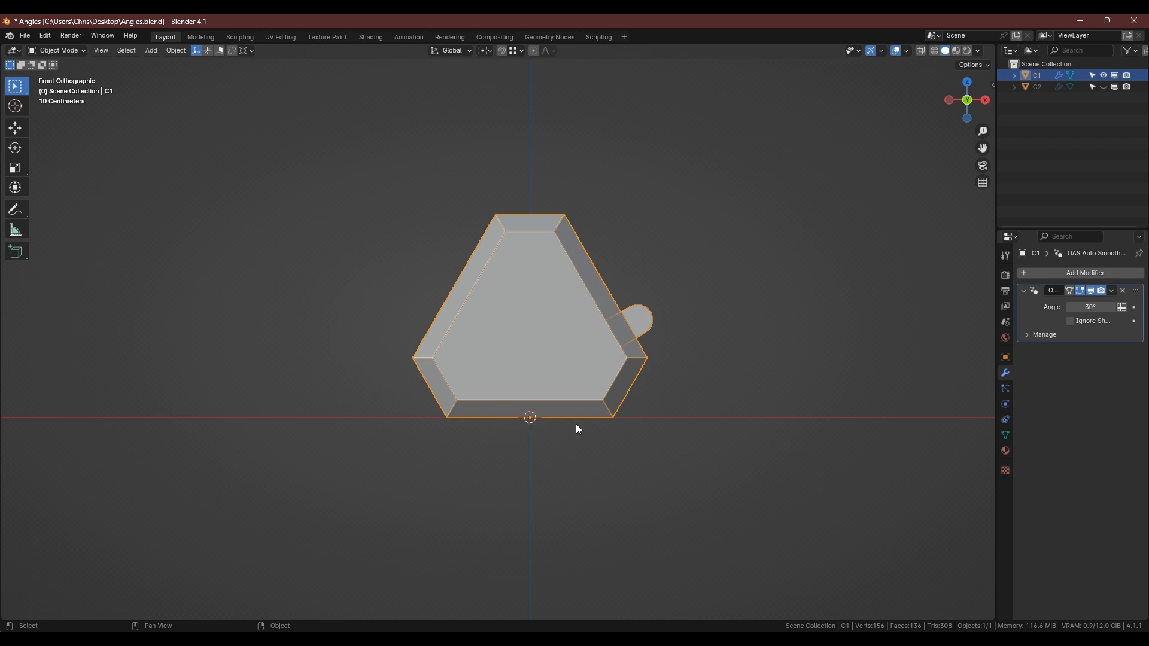
pyautogui.moveTo(521, 439)
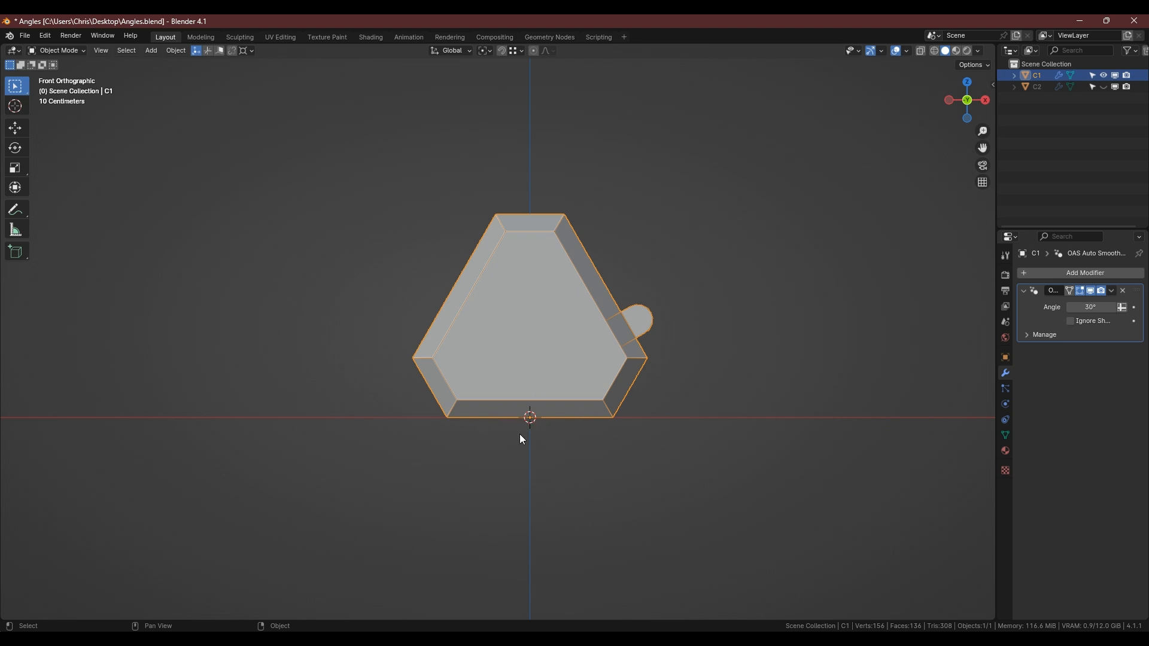
pyautogui.moveTo(530, 420)
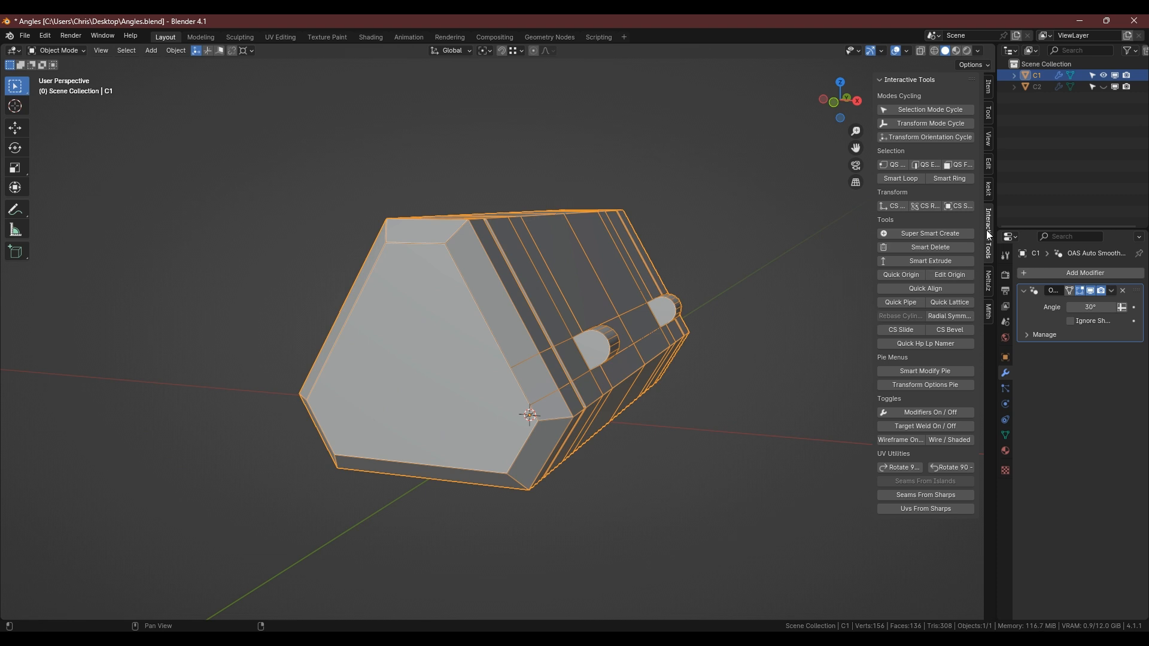
pyautogui.moveTo(900, 279)
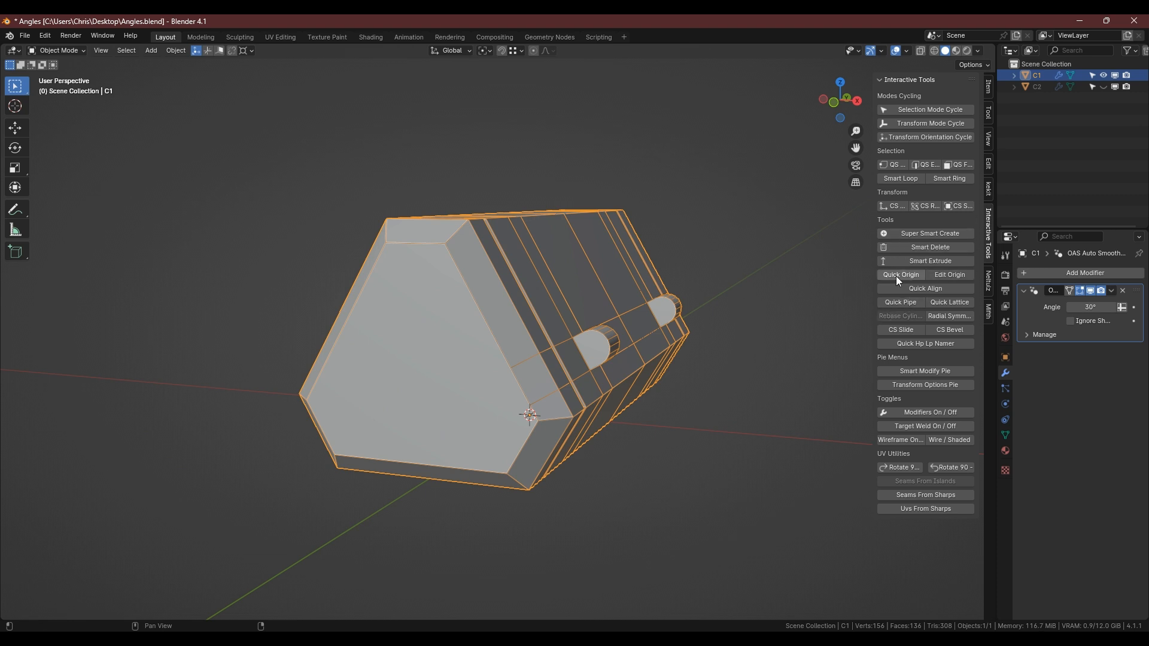
pyautogui.moveTo(900, 274)
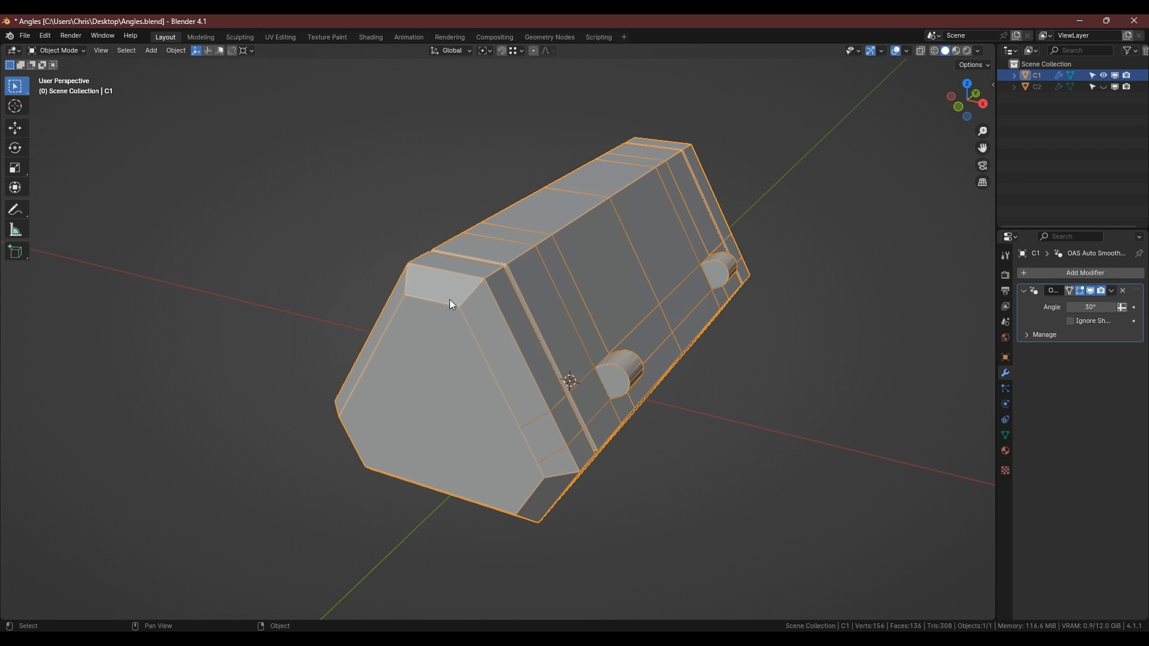
# Set C1's origin to the centre of its triangular end face via edit mode.
pyautogui.press('Tab')
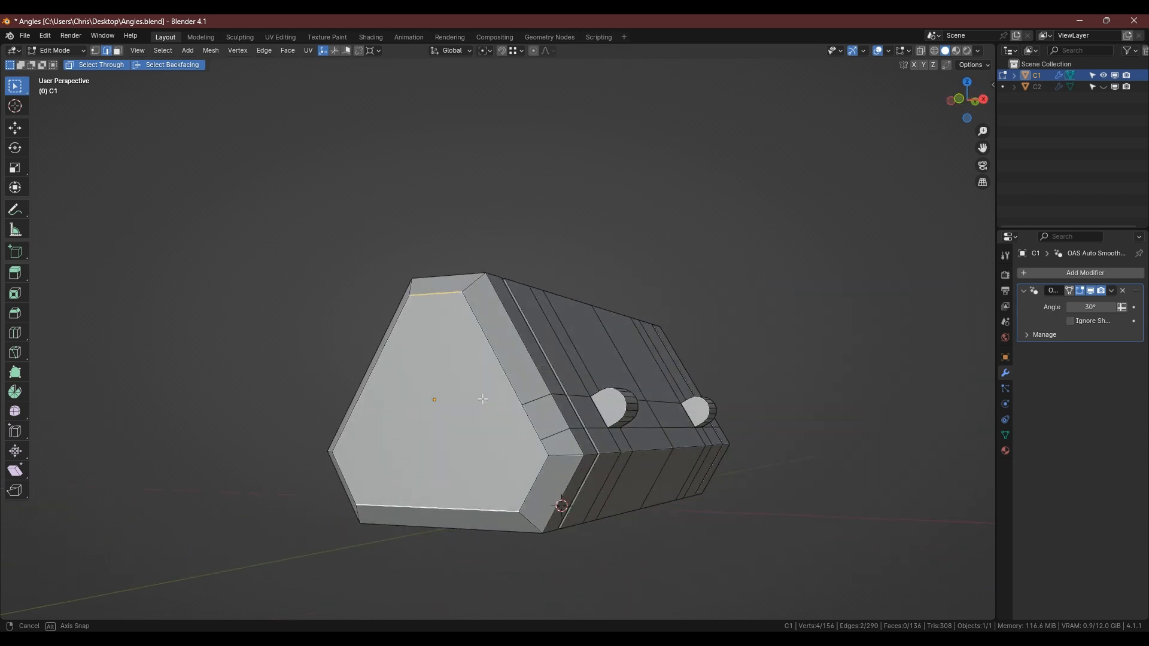
pyautogui.click(968, 100)
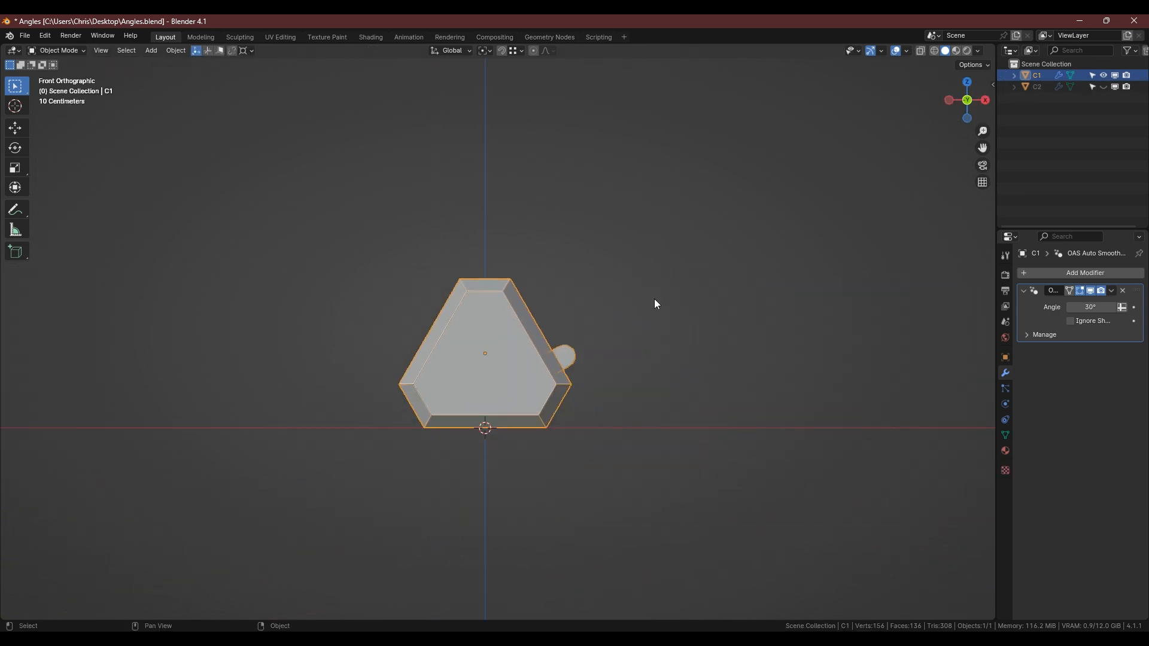
# Rotate C1 by −60° around the Y axis so the cylinders face up.
pyautogui.press('r')
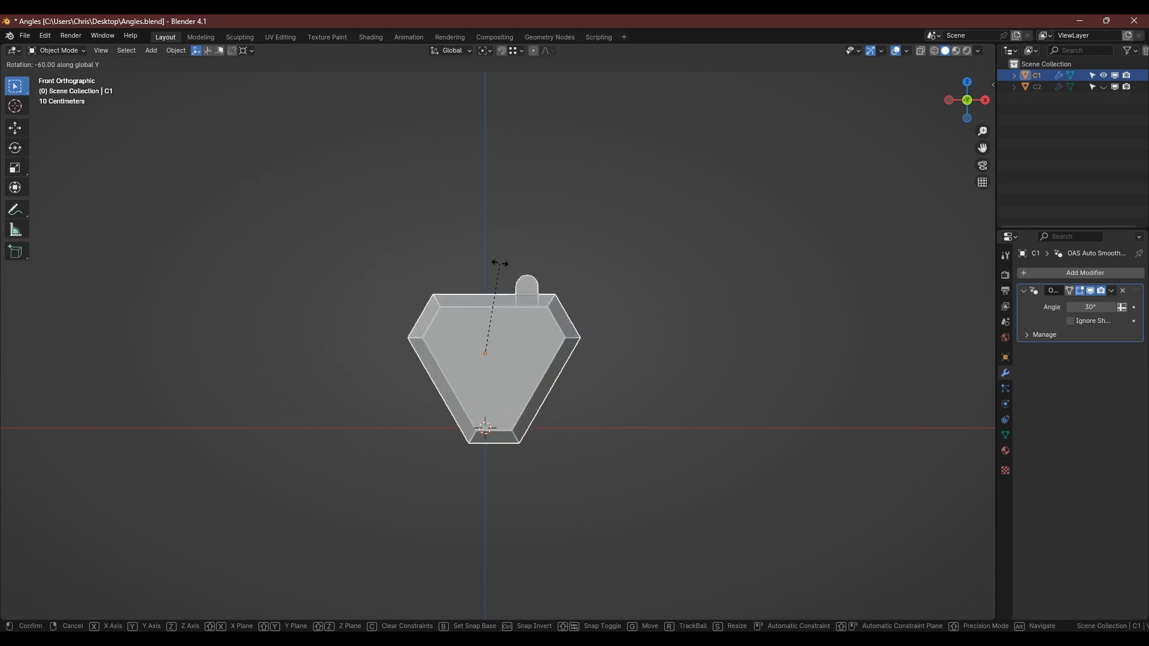
pyautogui.click(511, 315)
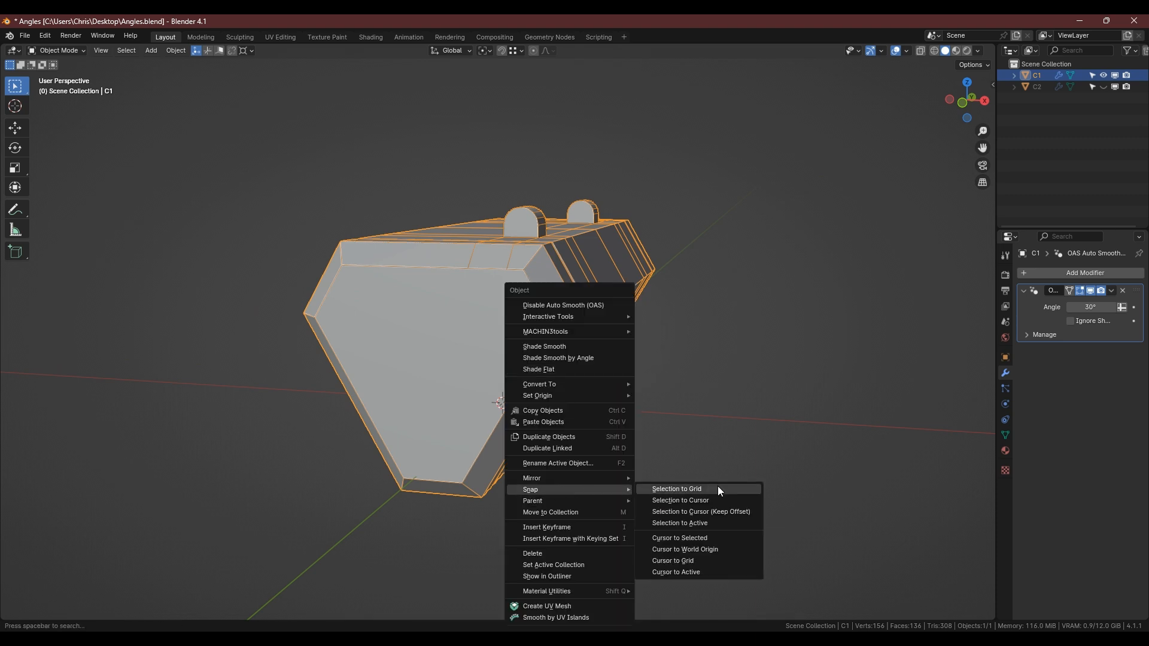
# Snap C1 to the 3D cursor and add a Mirror modifier from Quick Favorites.
pyautogui.click(680, 500)
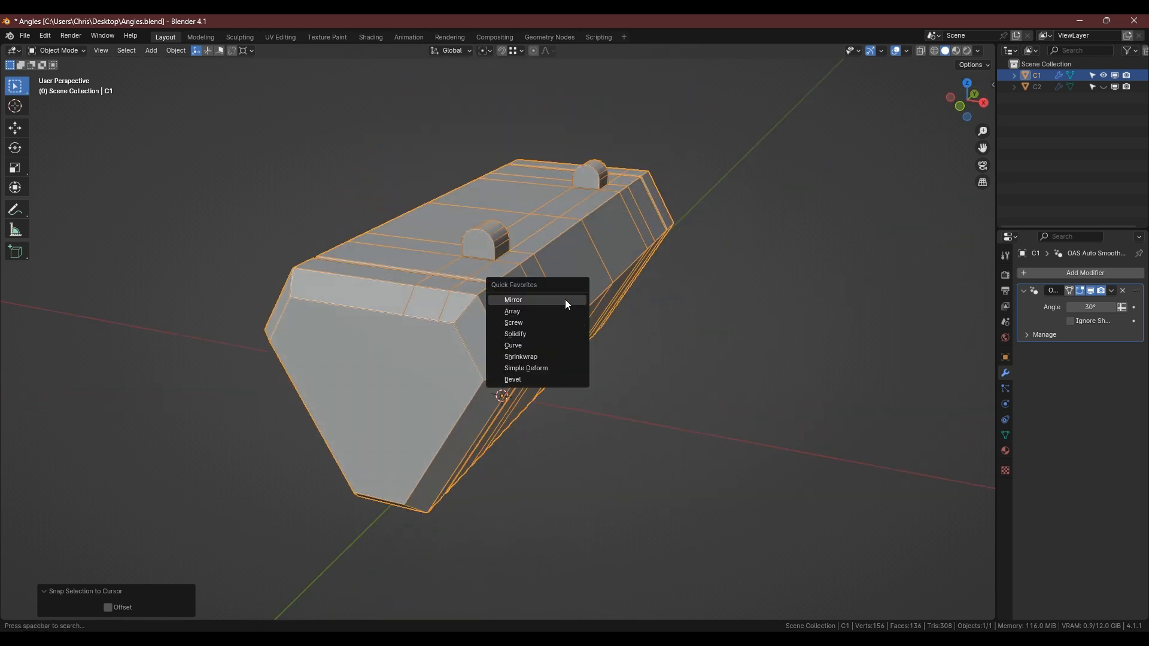
pyautogui.click(514, 299)
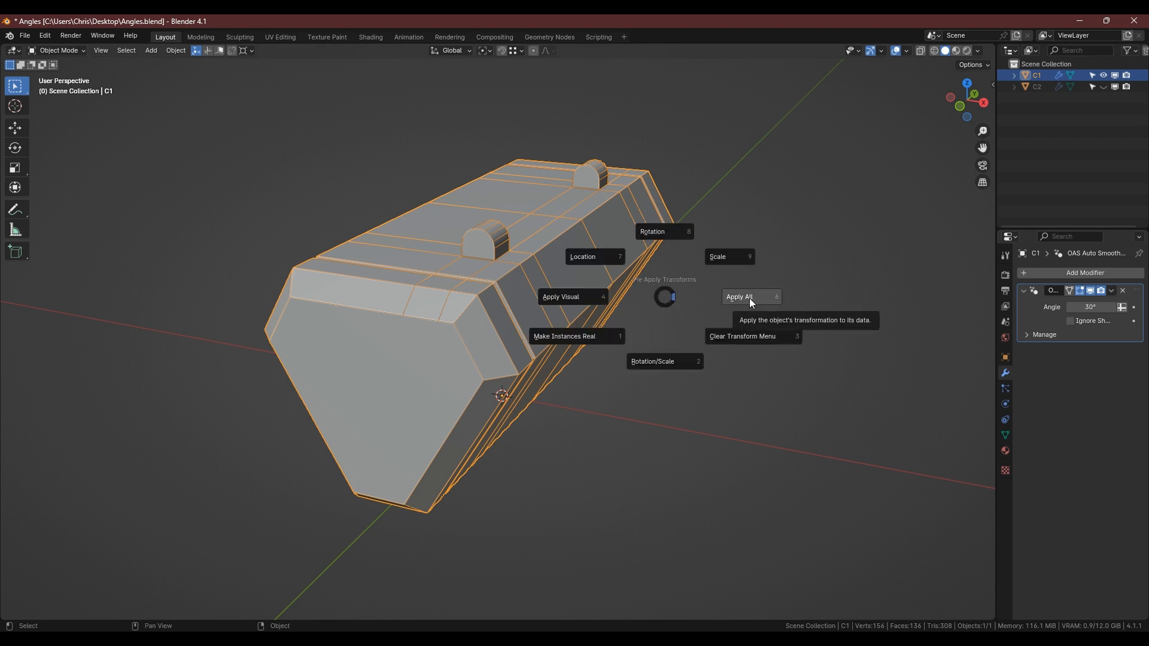
pyautogui.click(742, 297)
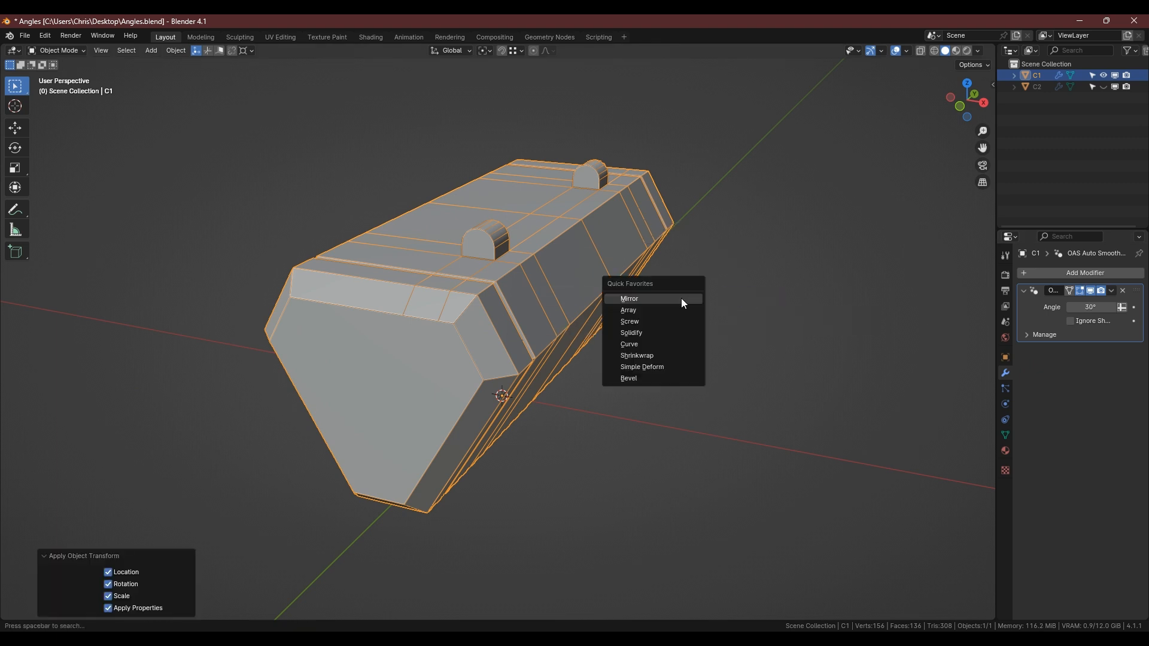
pyautogui.click(628, 299)
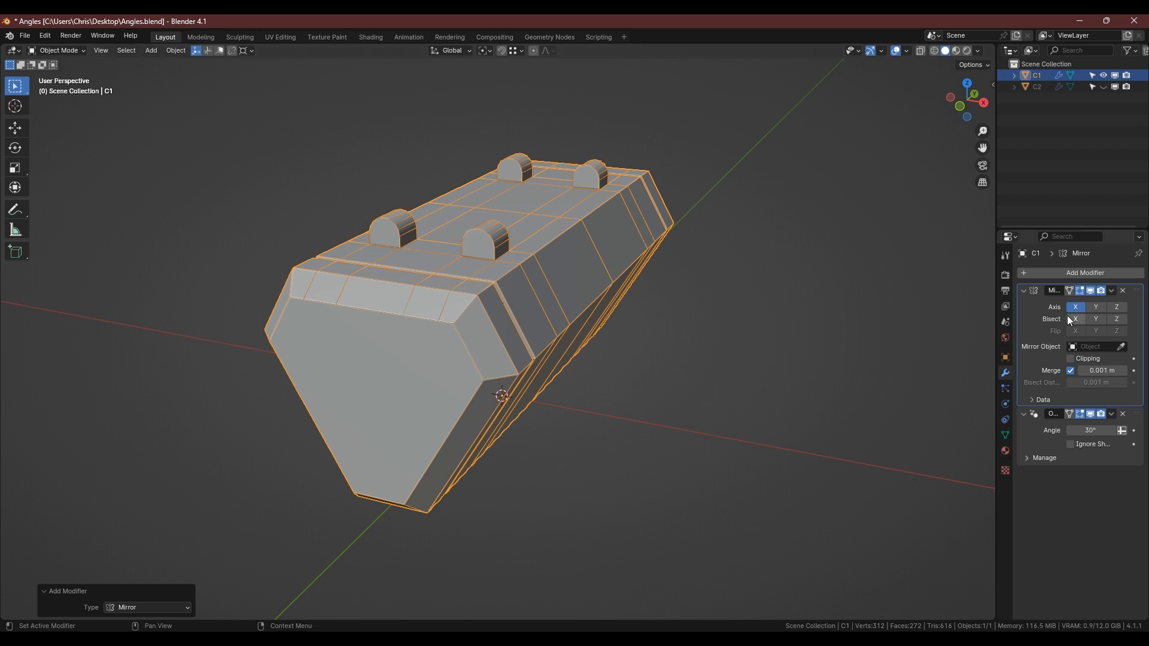
# Enable Bisect X on the Mirror modifier and apply it, giving four notches.
pyautogui.click(1075, 318)
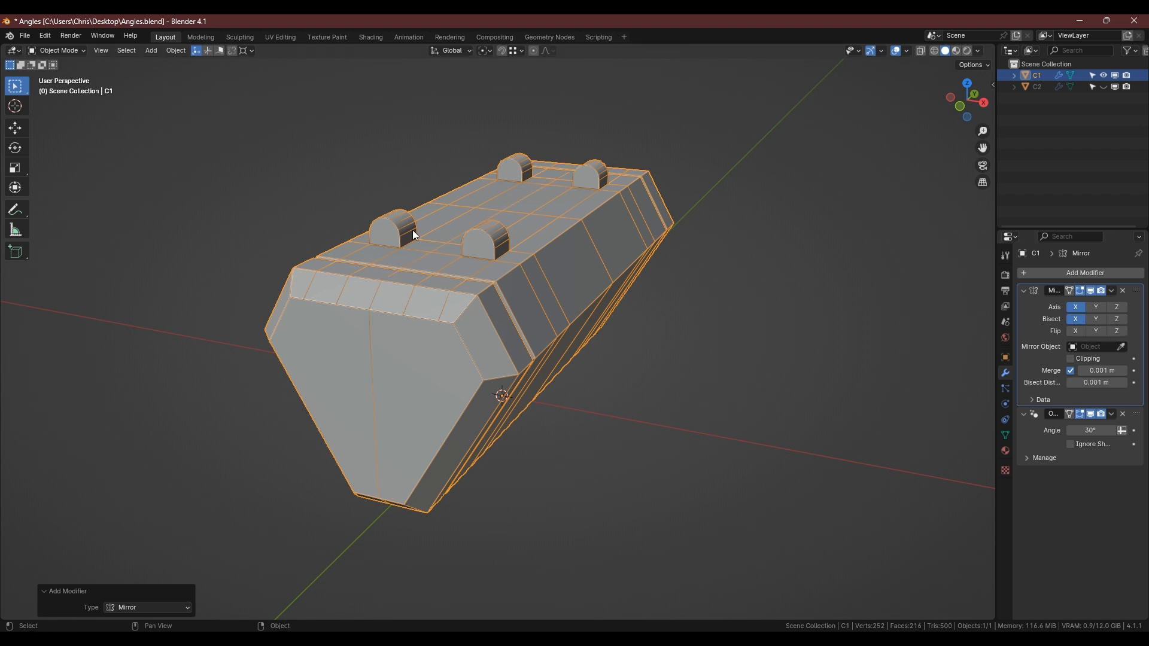
pyautogui.click(1075, 330)
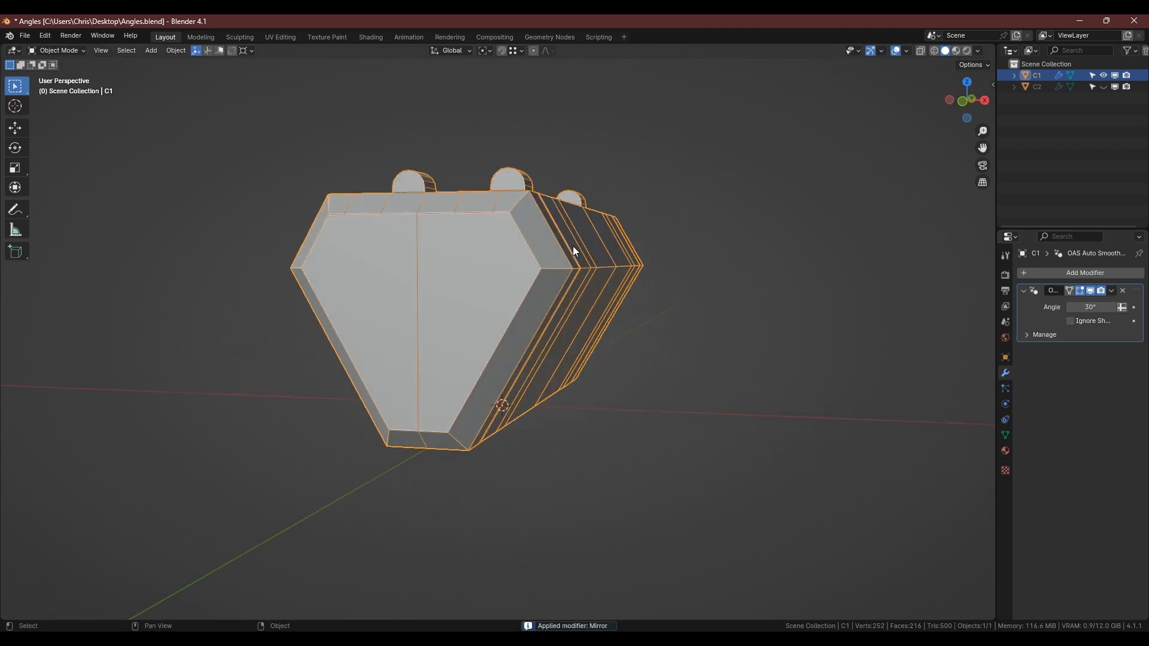
pyautogui.press('r')
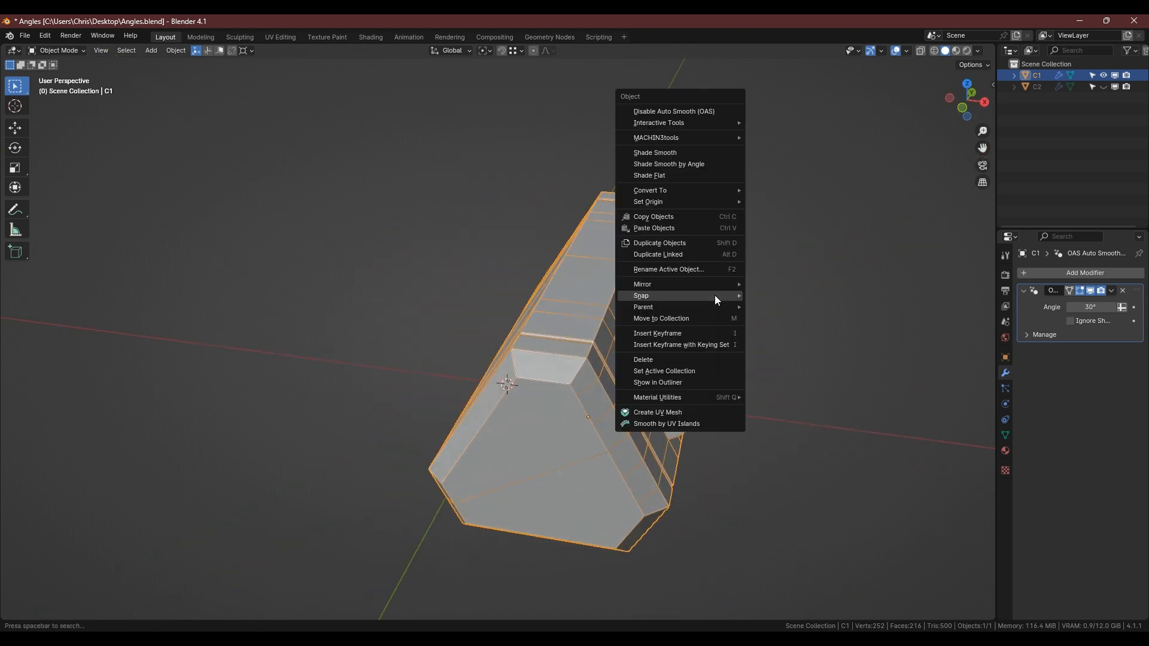
# Snap C1 to the cursor again and add another Mirror modifier with Bisect X.
pyautogui.click(657, 296)
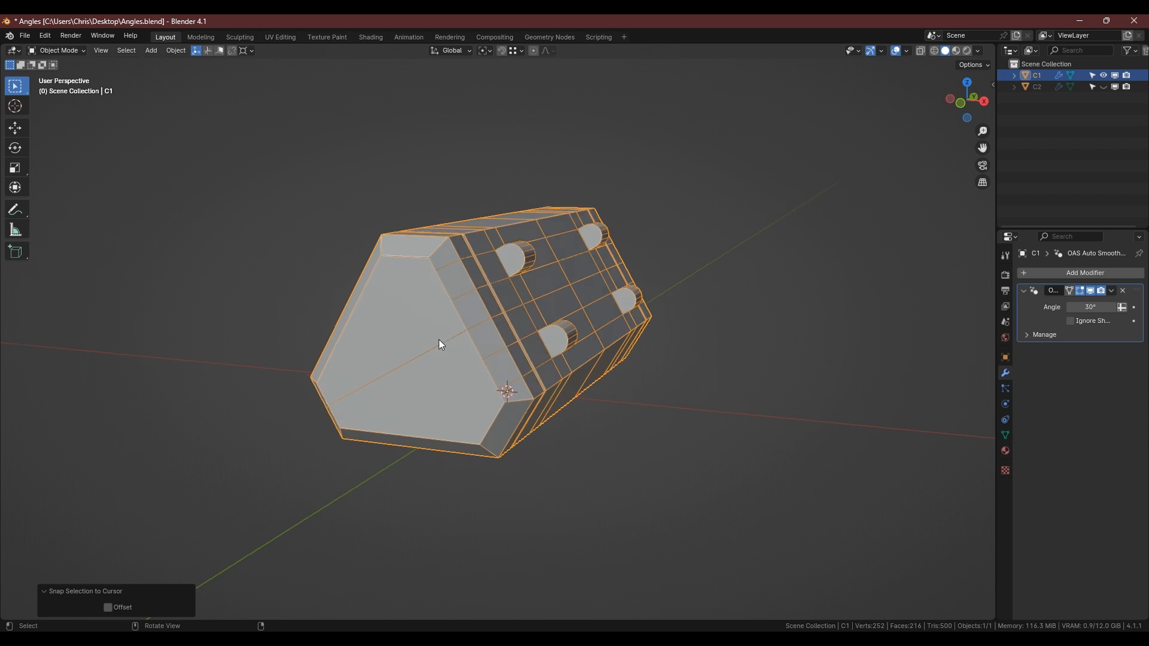
pyautogui.click(1086, 273)
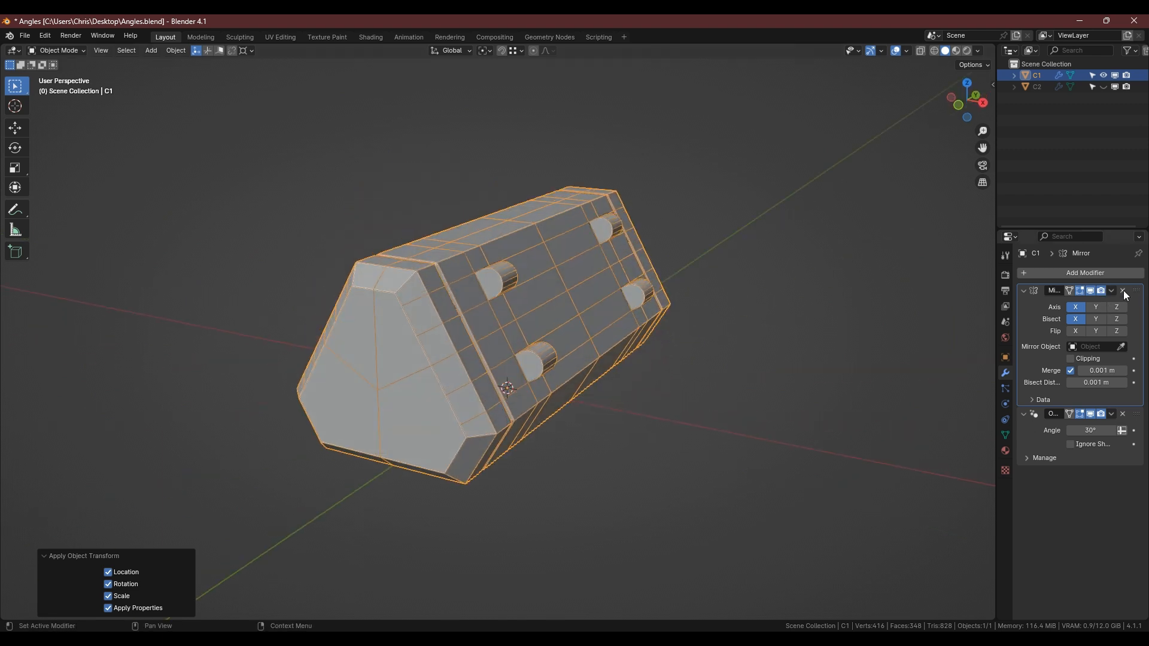
pyautogui.click(1122, 291)
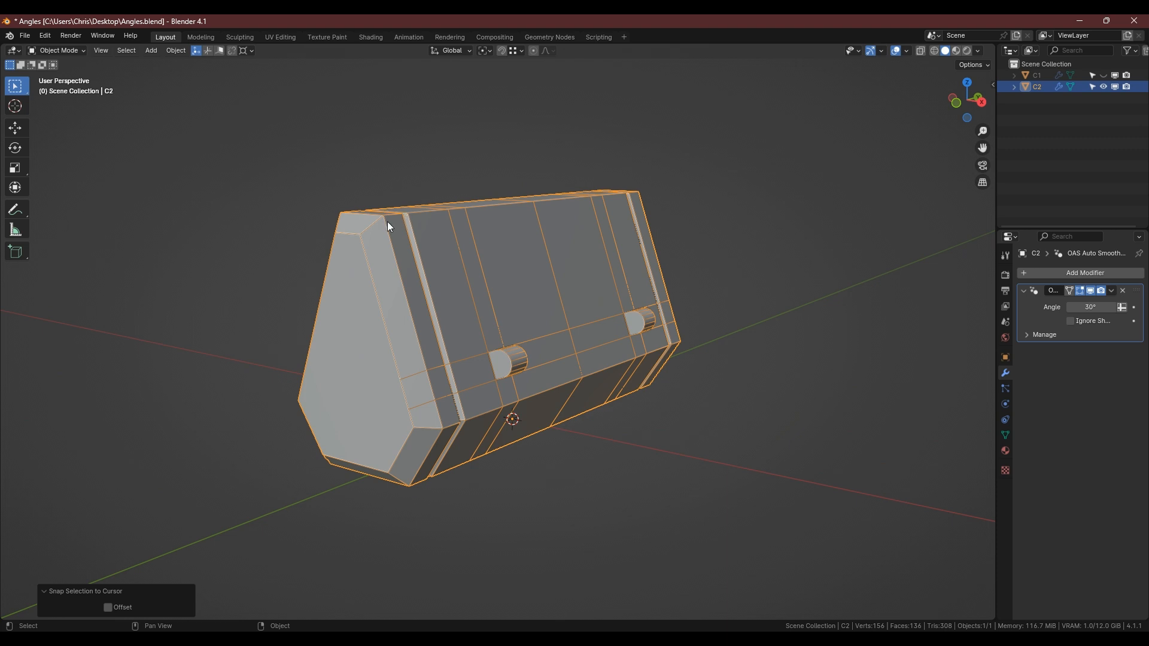
pyautogui.moveTo(407, 290)
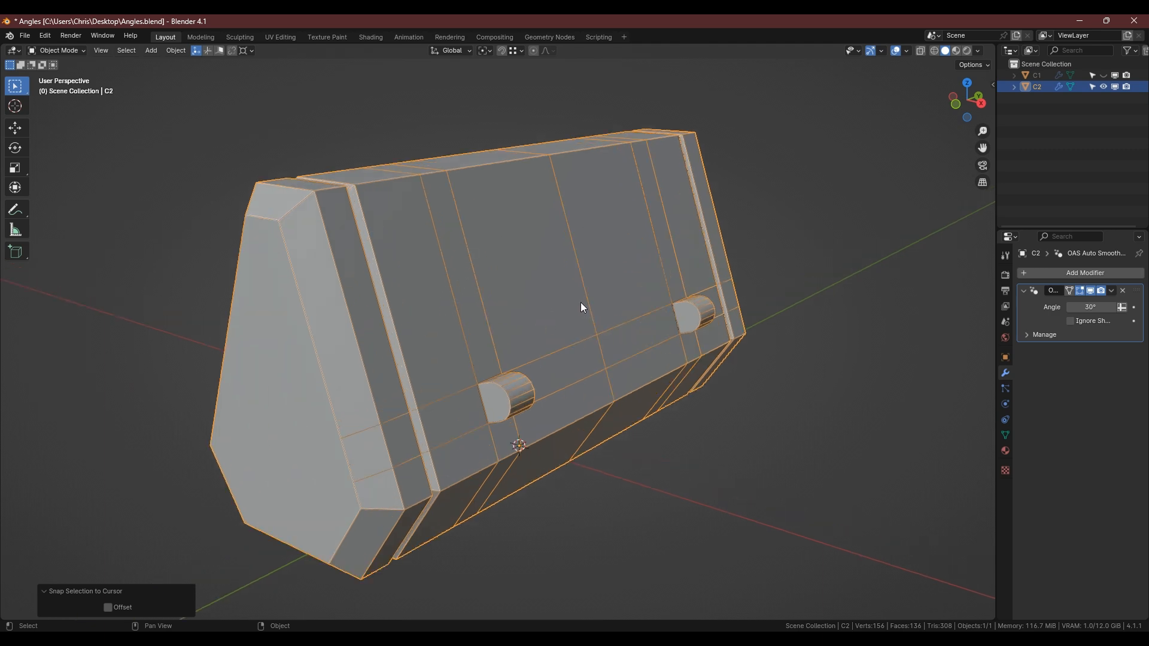
# Enter Edit Mode on C2 to pick its two angled side panels for the cursor.
pyautogui.press('Tab')
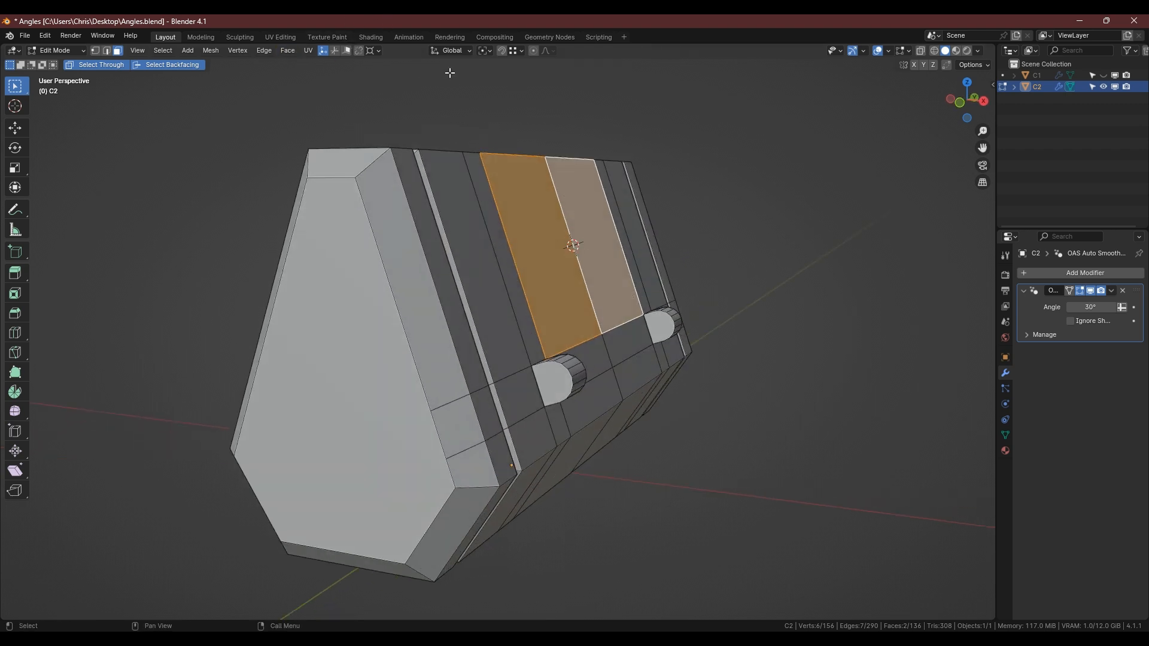
# Set the transform pivot and orientation to the 3D Cursor.
pyautogui.click(486, 50)
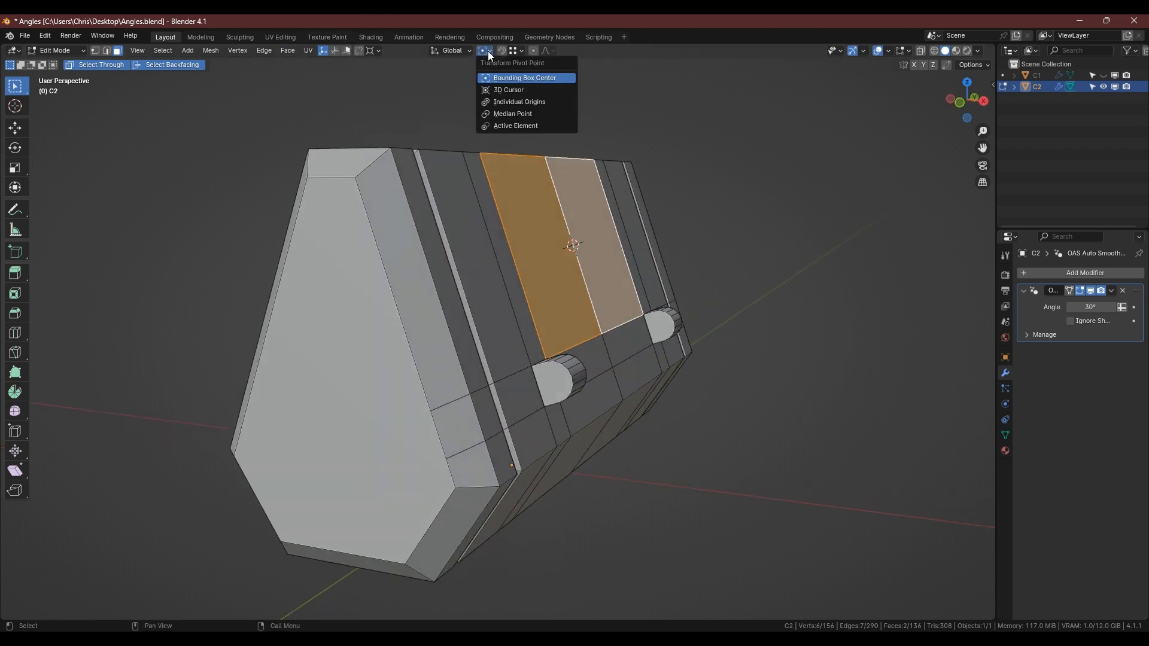
pyautogui.click(451, 51)
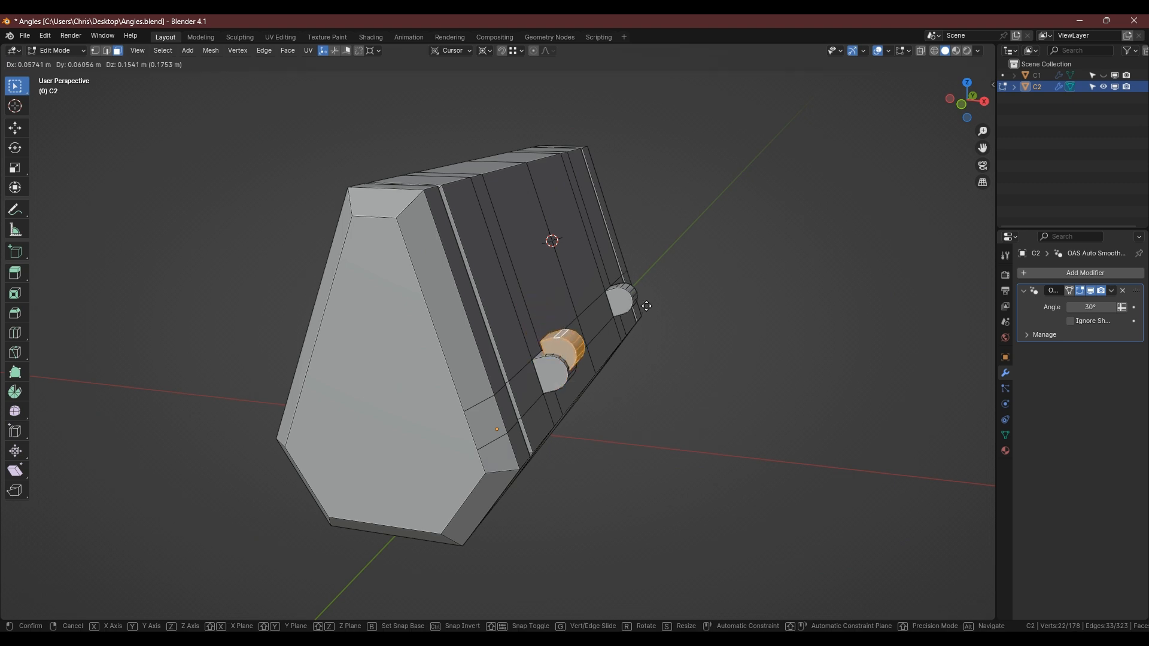
pyautogui.moveTo(597, 223)
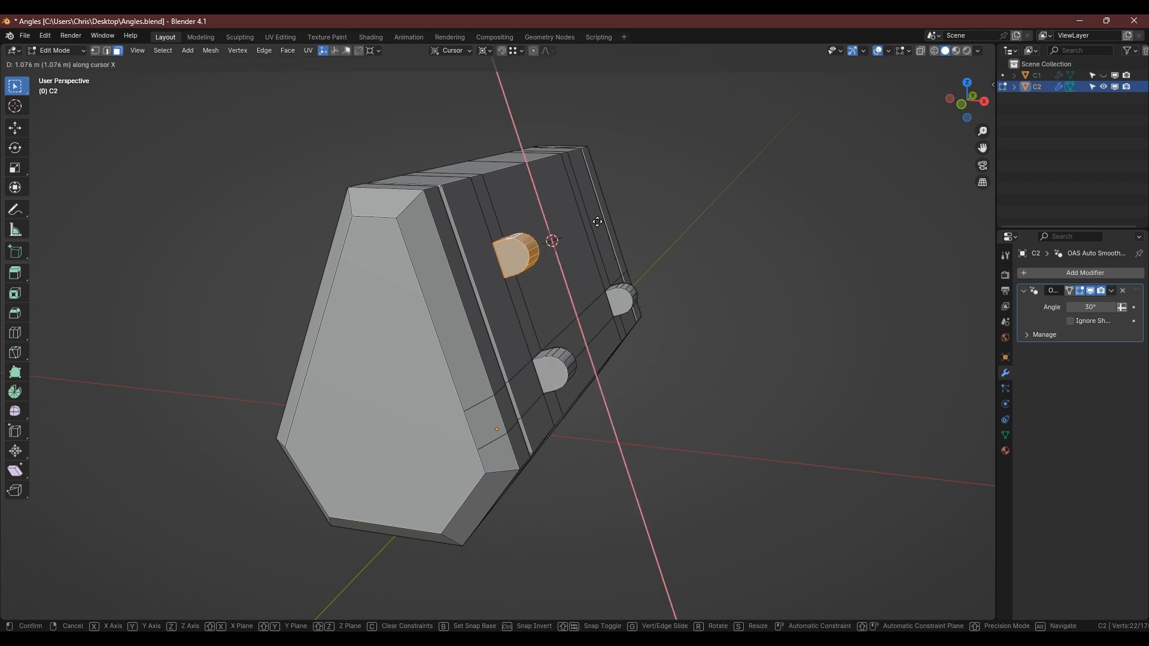
pyautogui.moveTo(566, 194)
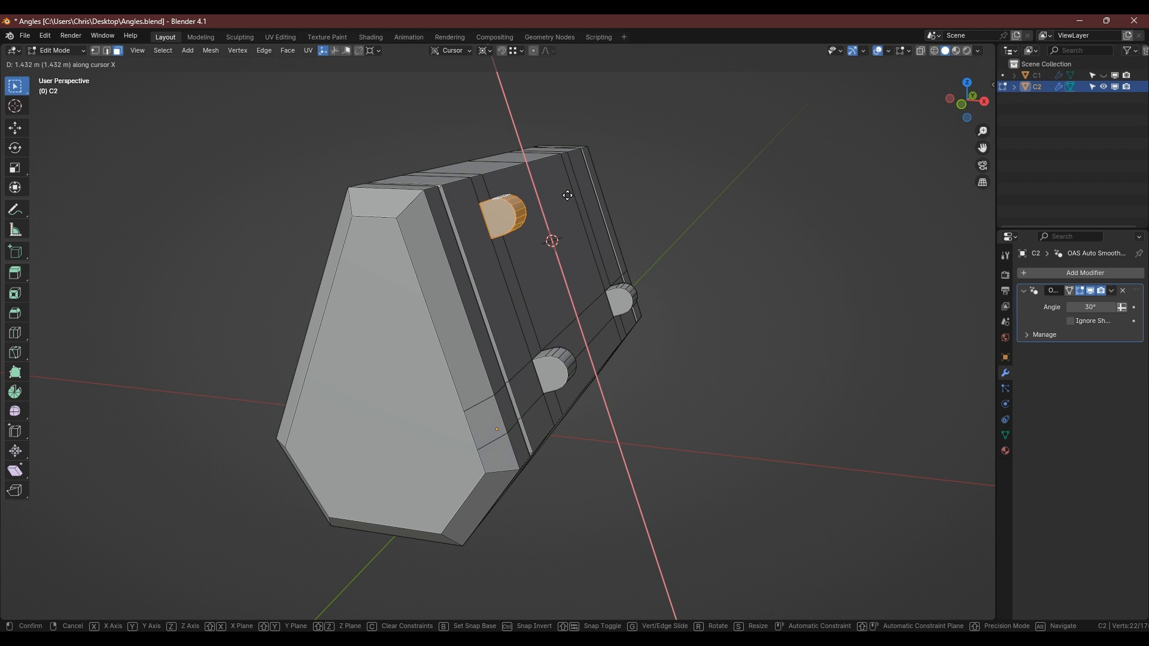
pyautogui.moveTo(593, 236)
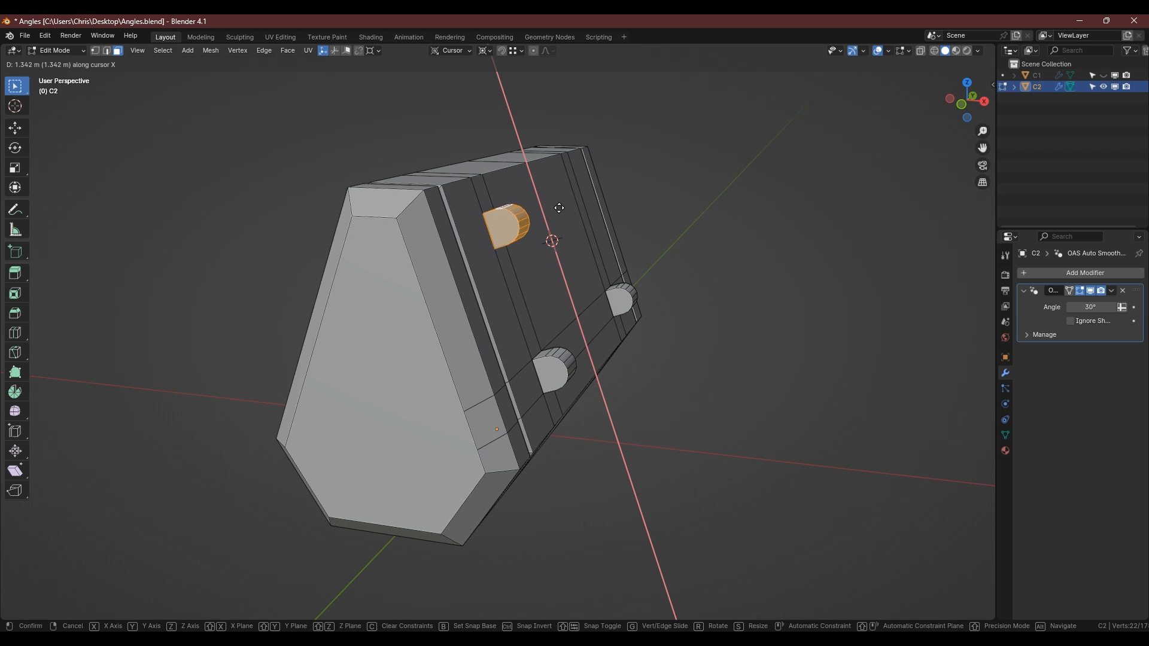
# Confirm the copied cylinder 1.34 m over, then grab a chamfer face along cursor X.
pyautogui.click(482, 462)
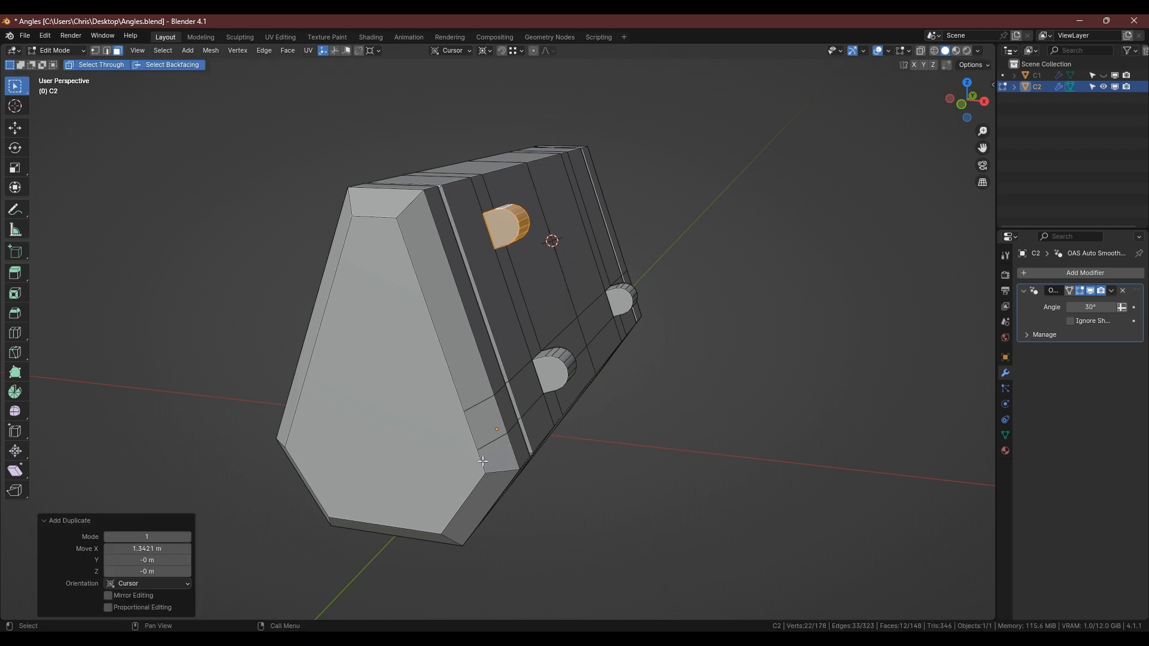
pyautogui.moveTo(508, 473)
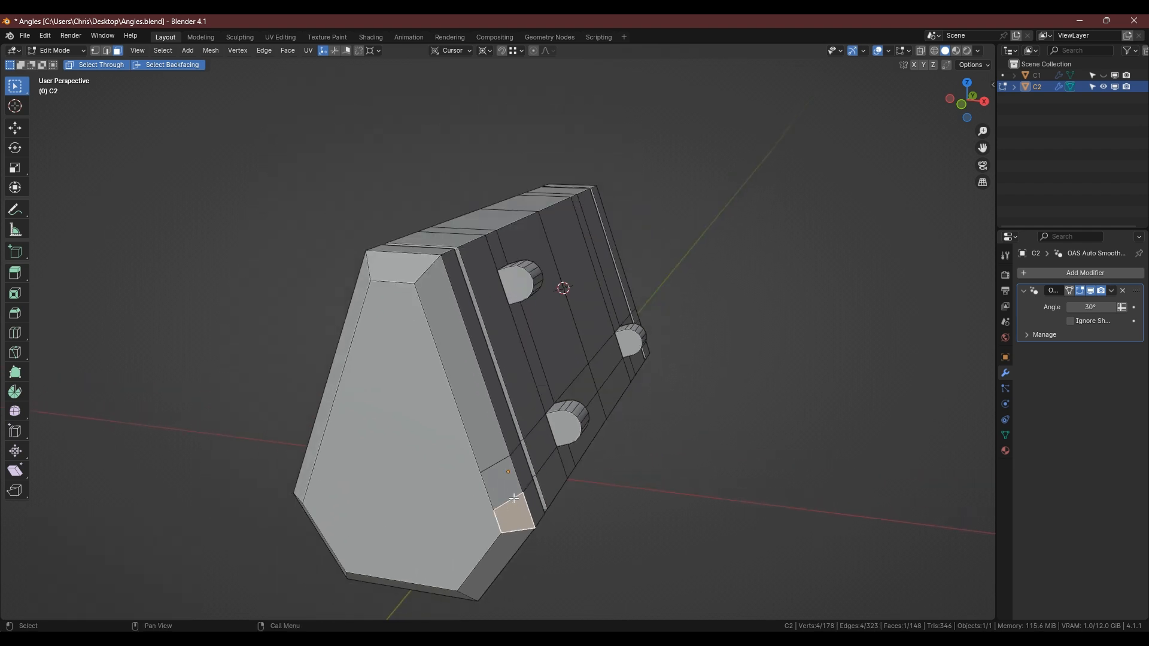
pyautogui.press('g')
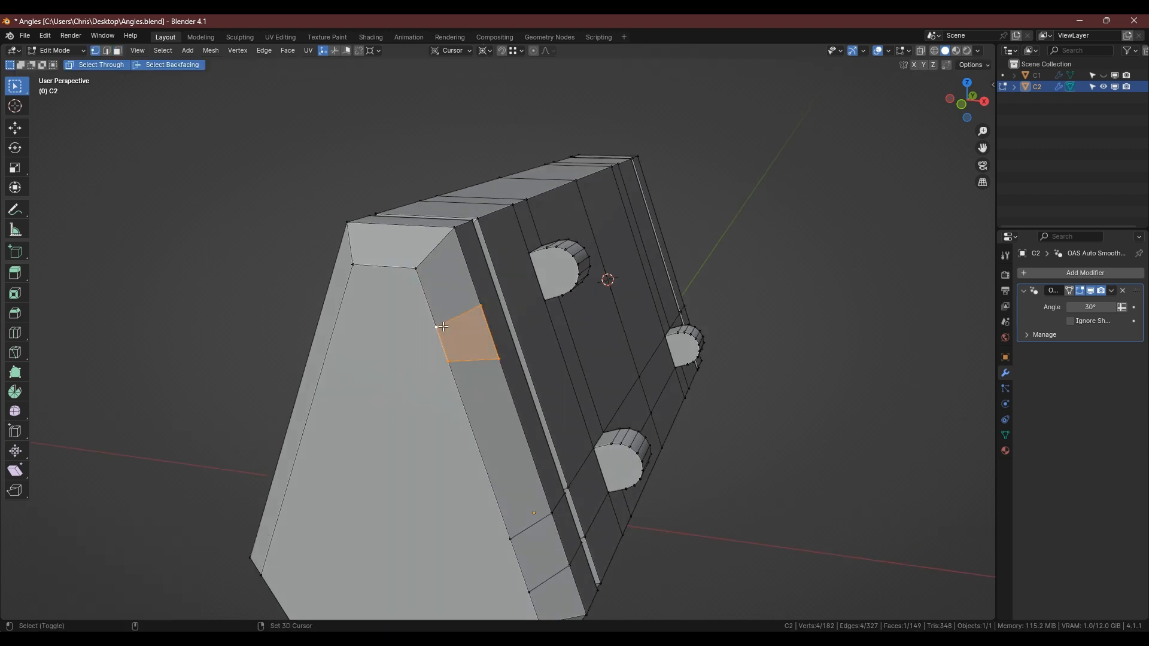
pyautogui.press('g')
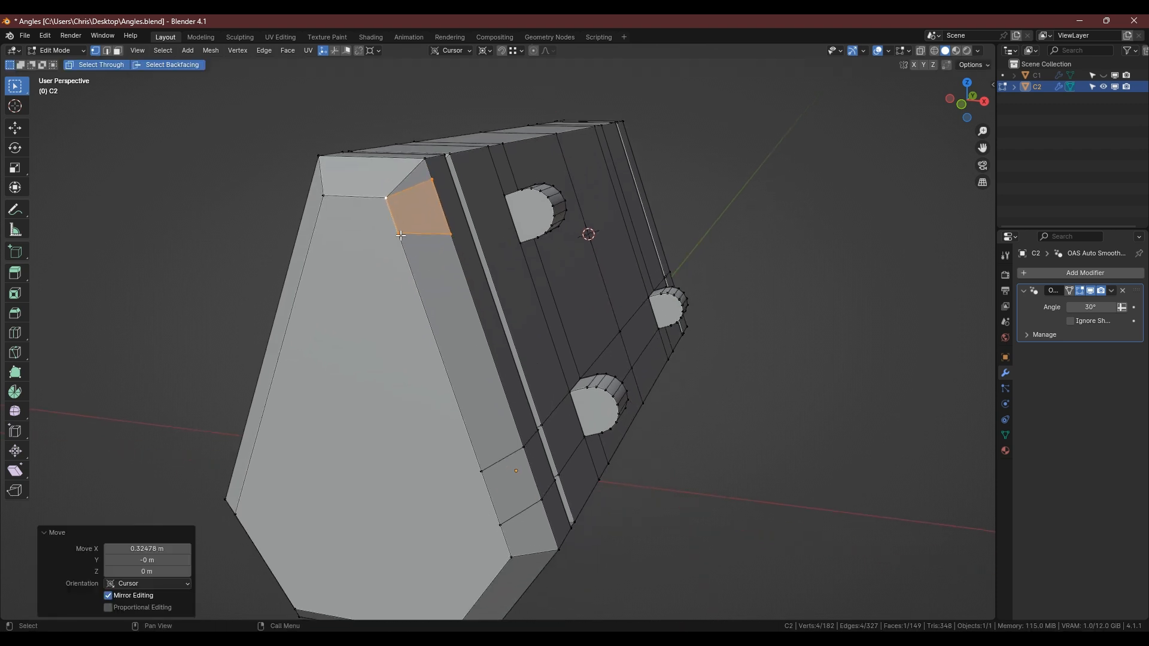
pyautogui.moveTo(479, 211)
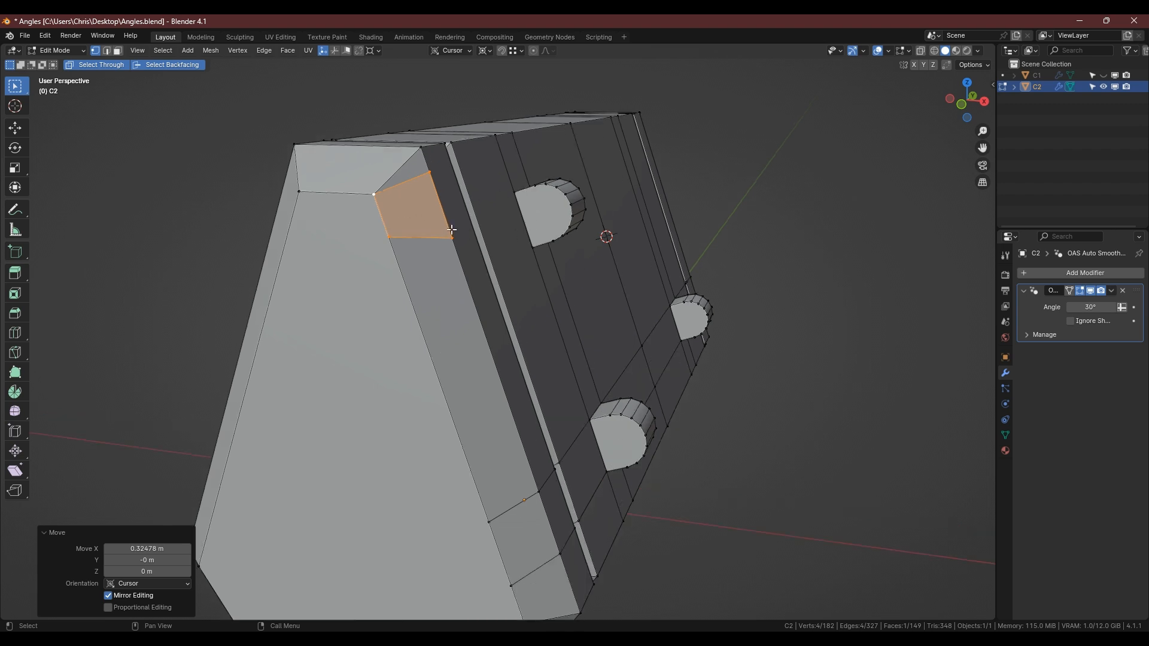
pyautogui.press('g')
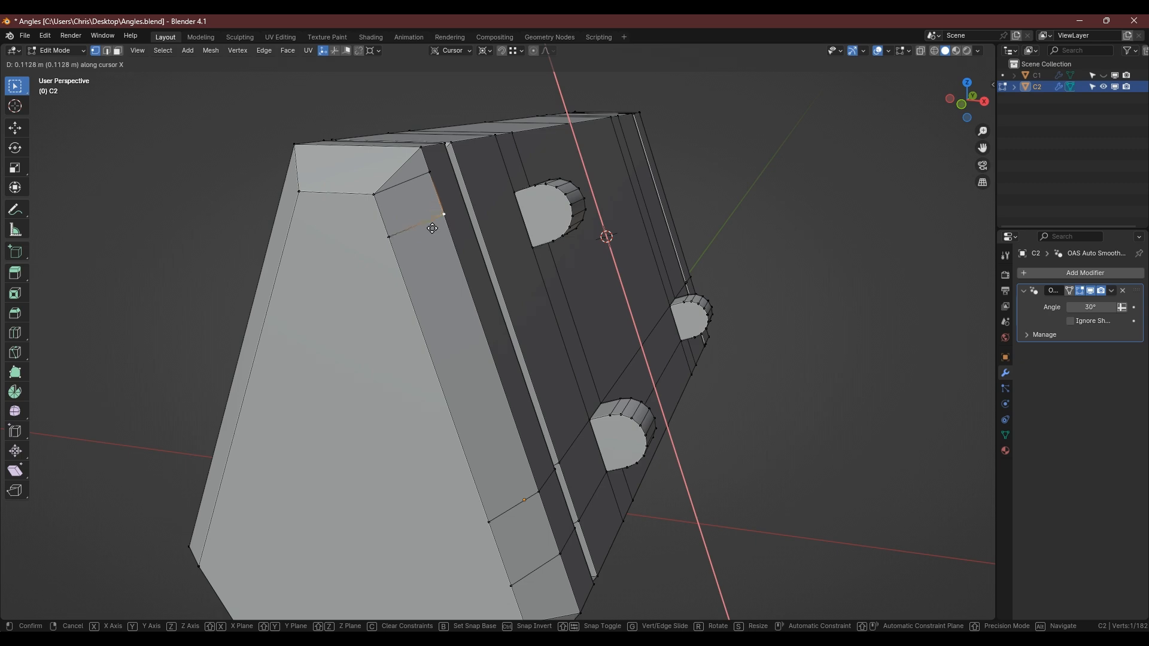
pyautogui.moveTo(409, 230)
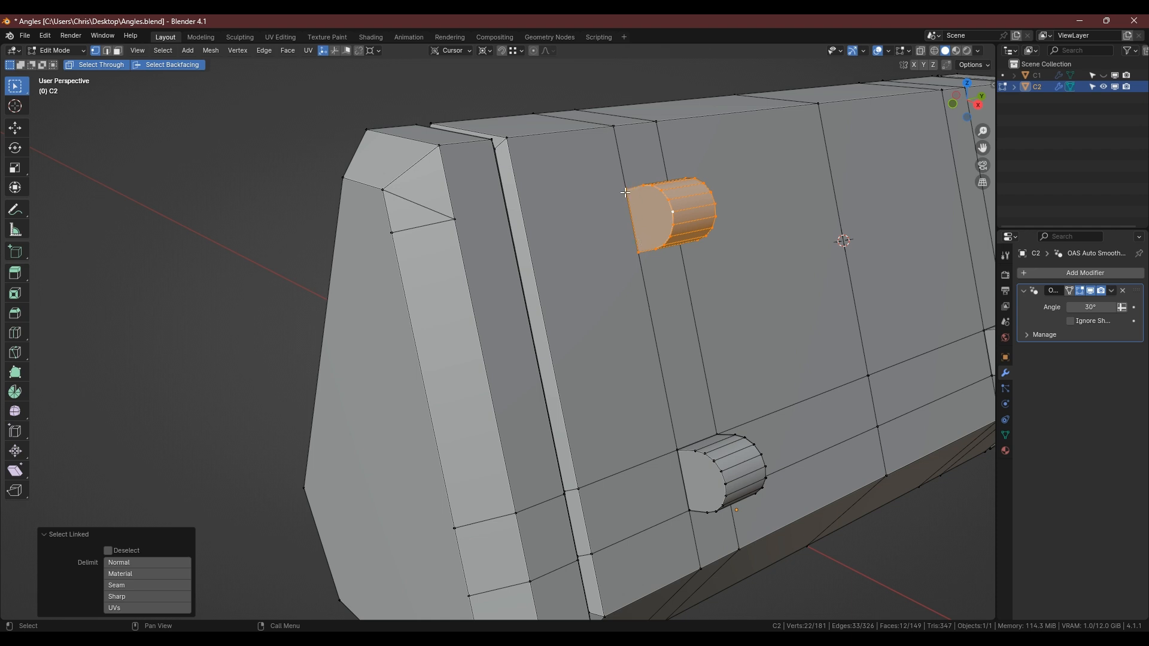
# Undo the chamfer face move and clear the selection on C2.
pyautogui.press('g')
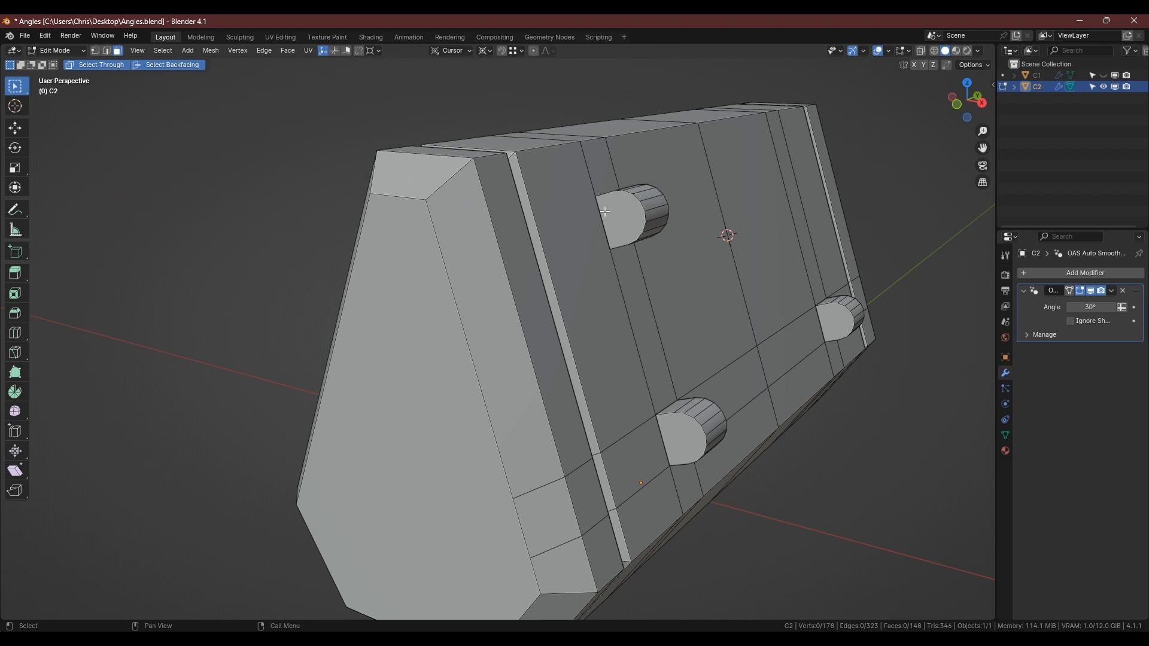
pyautogui.moveTo(584, 226)
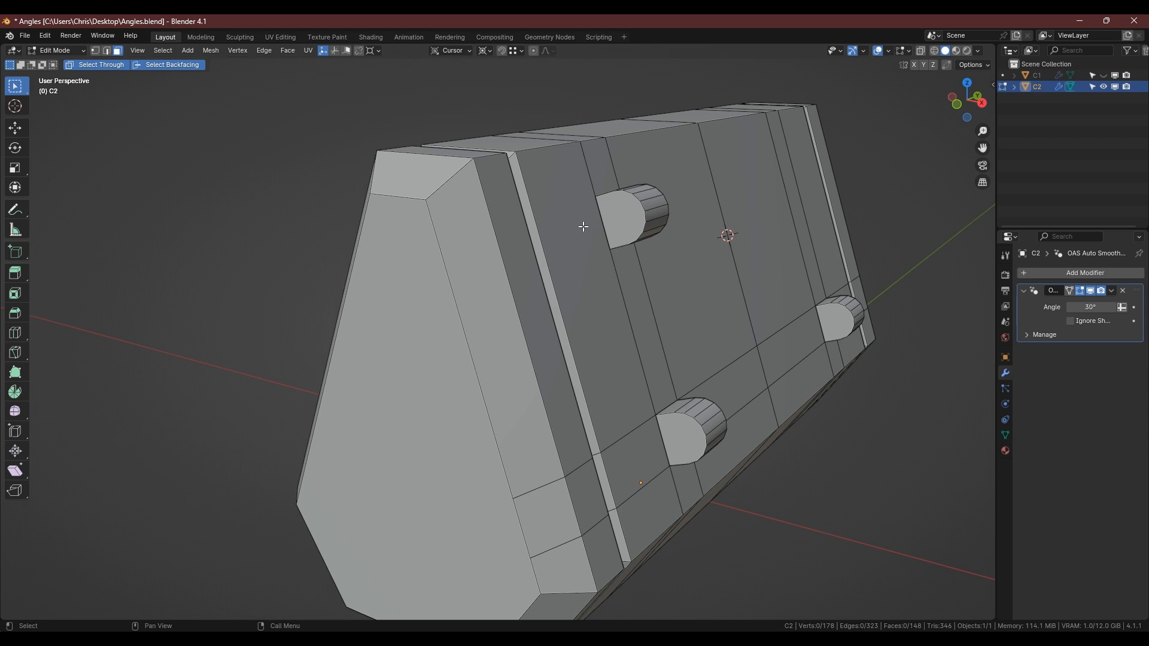